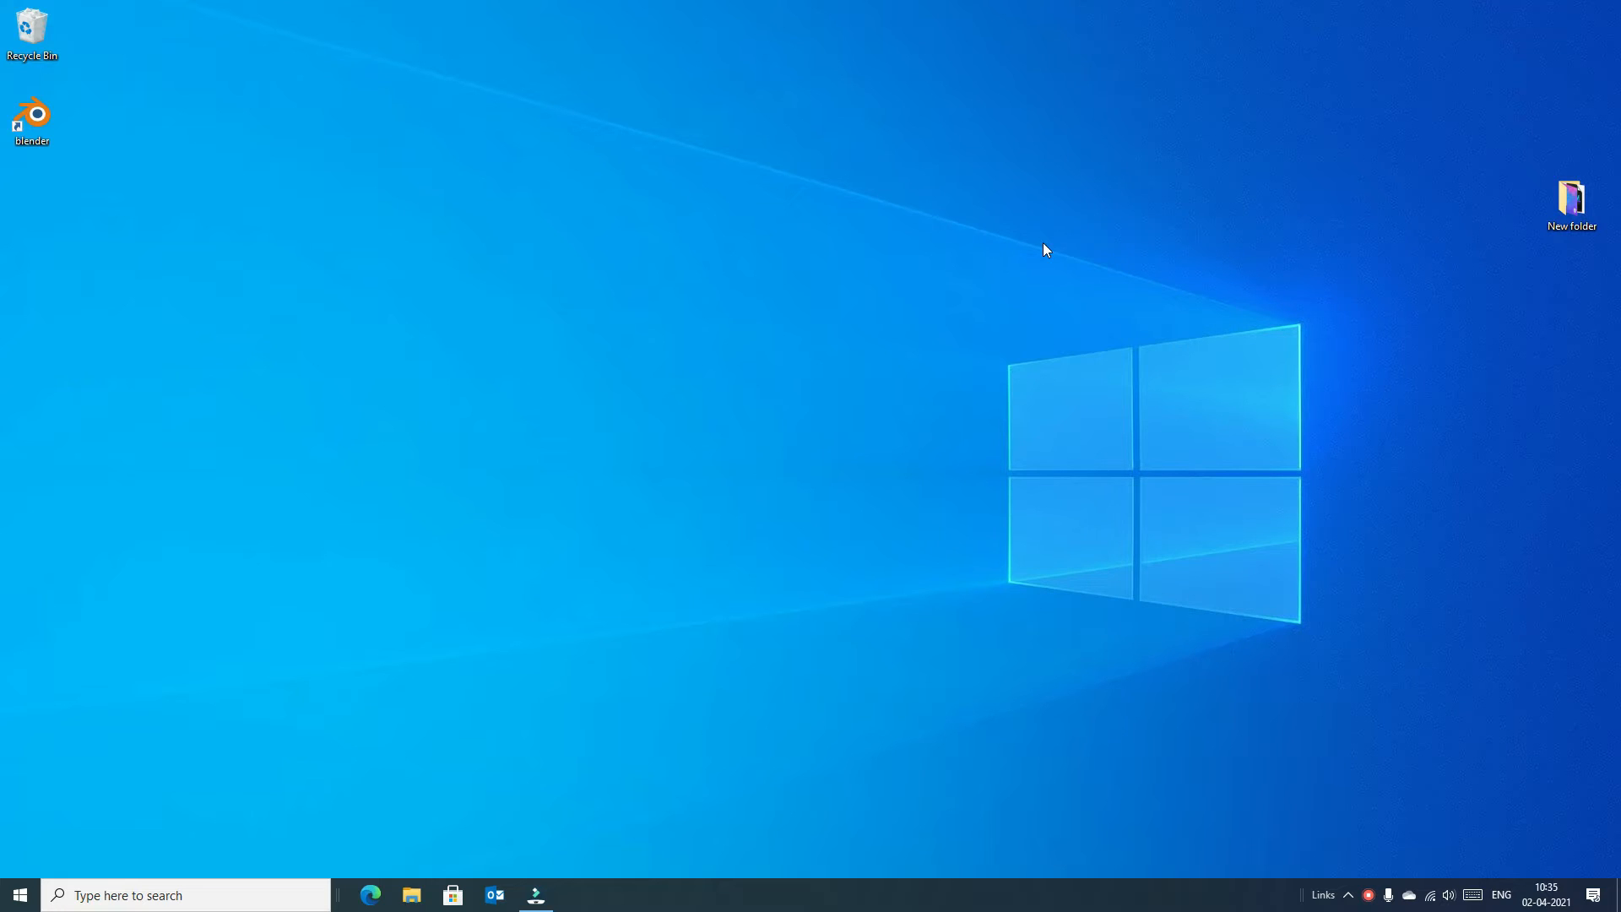
{"action": "mouse_move", "coordinate": [922, 436]}
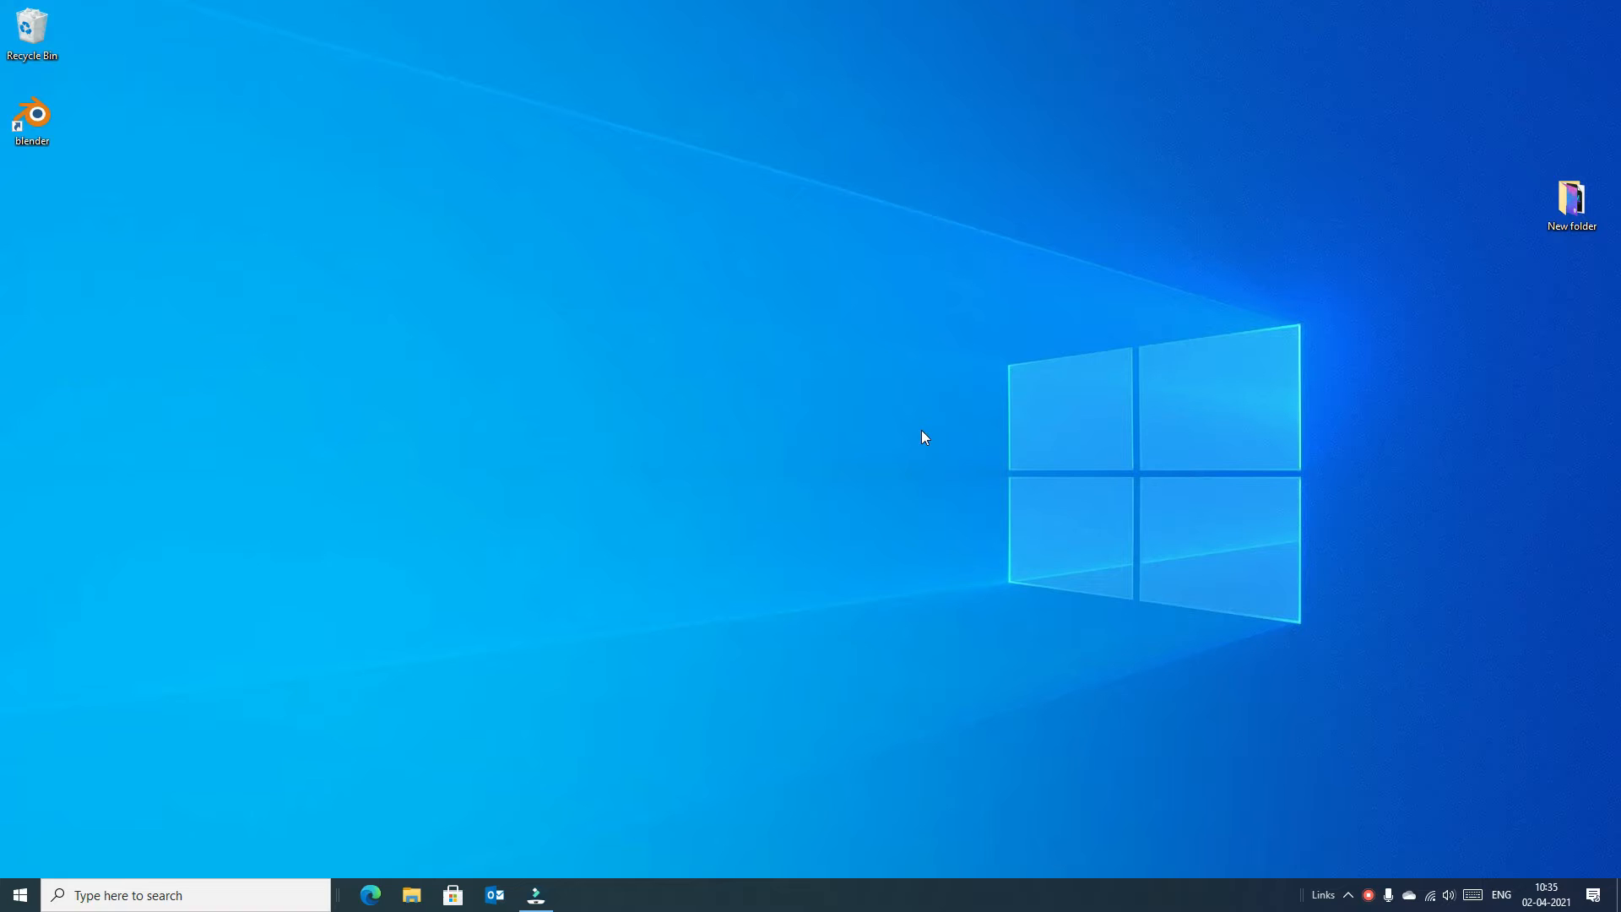
{"action": "mouse_move", "coordinate": [845, 407]}
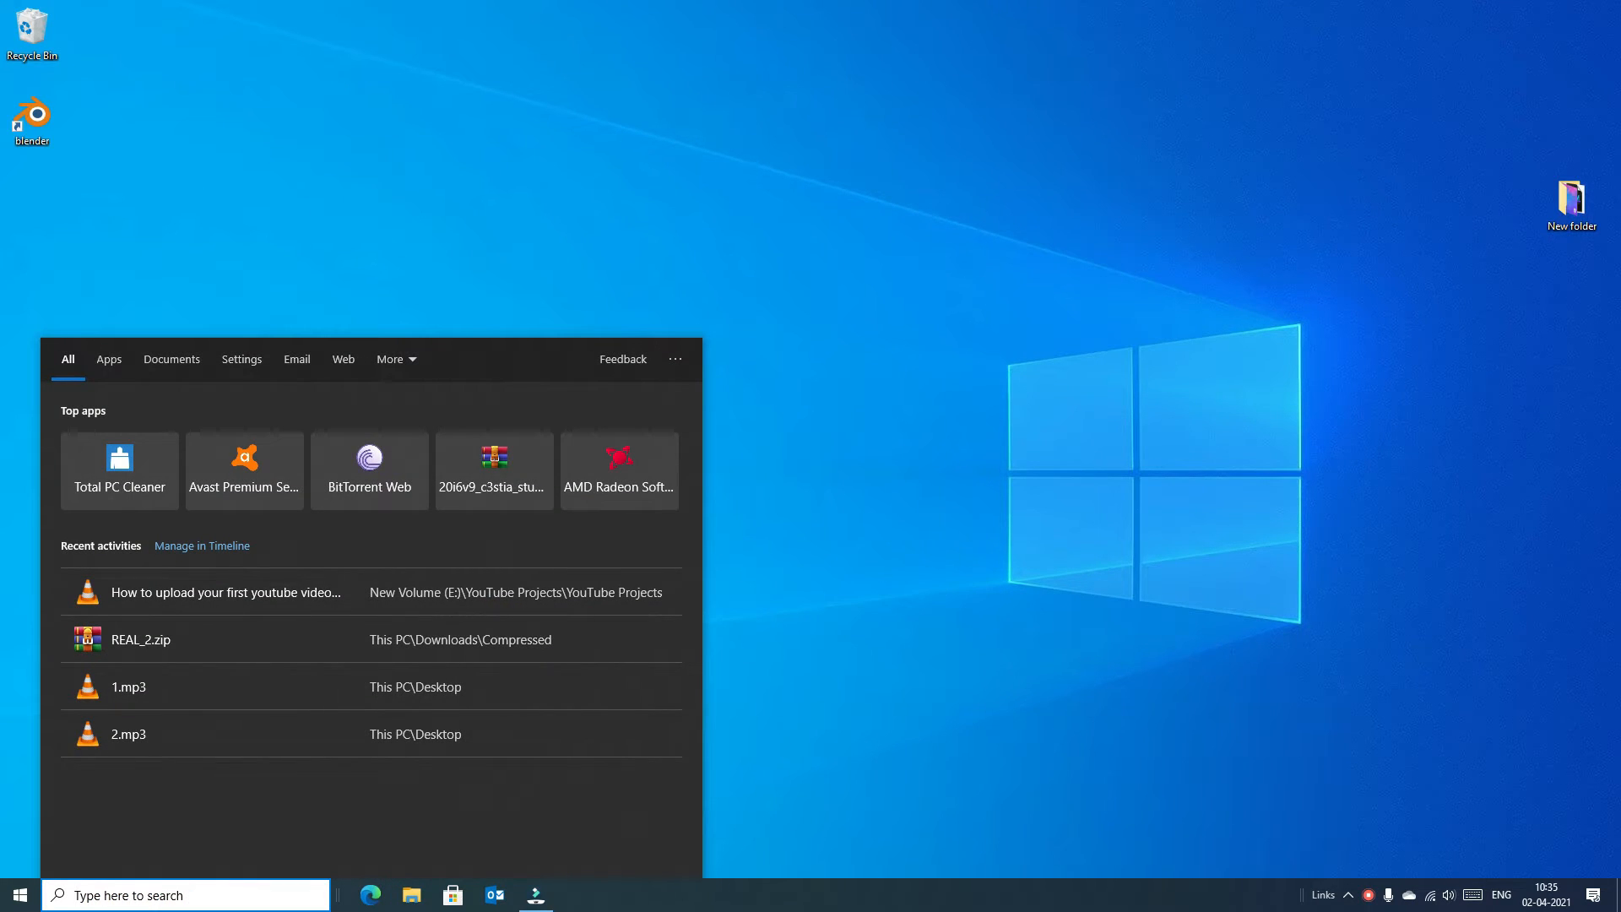
Step: Search Windows for 'edge' to bring up Microsoft Edge as the best match
{"action": "type", "text": "edge"}
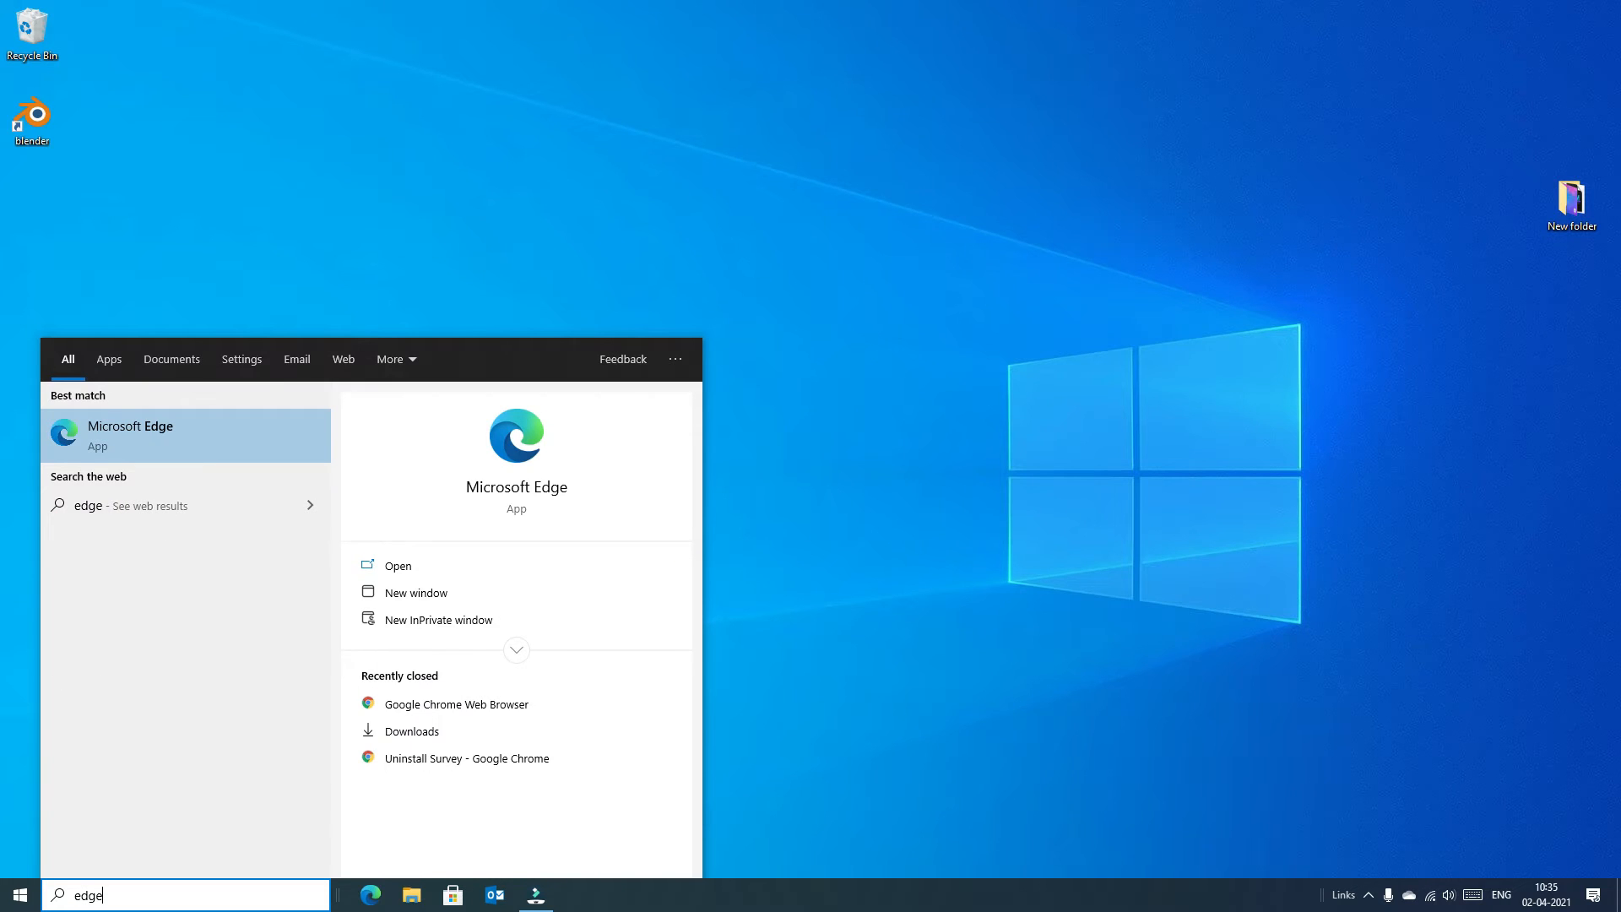
{"action": "mouse_move", "coordinate": [117, 450]}
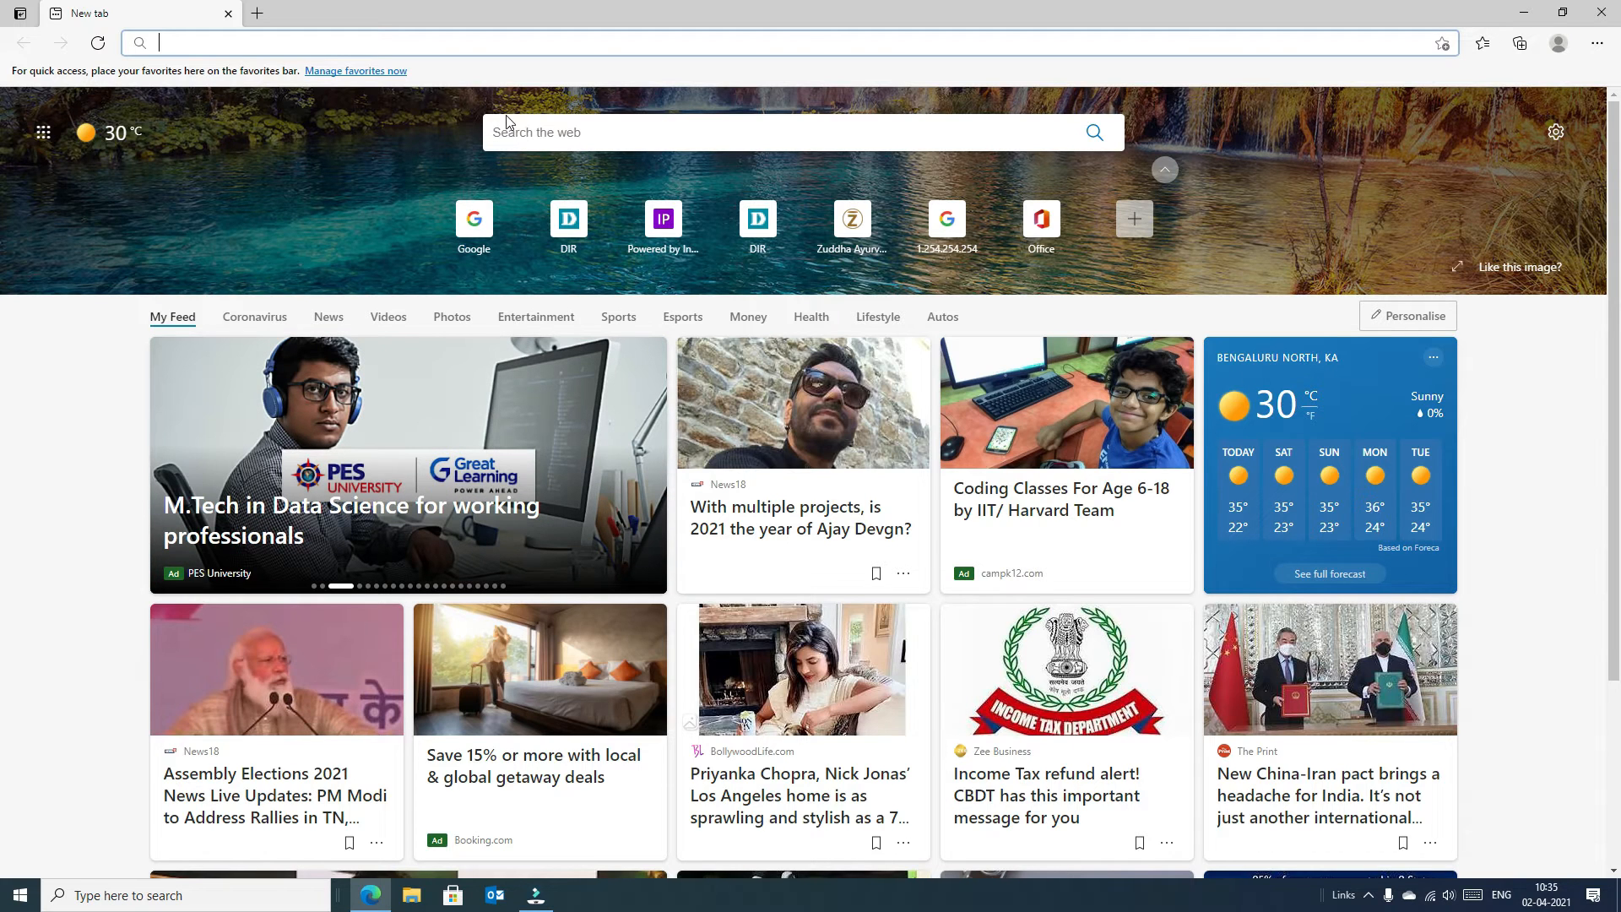
Step: Search the web for 'chrome' from the Edge new tab page
{"action": "type", "text": "chro"}
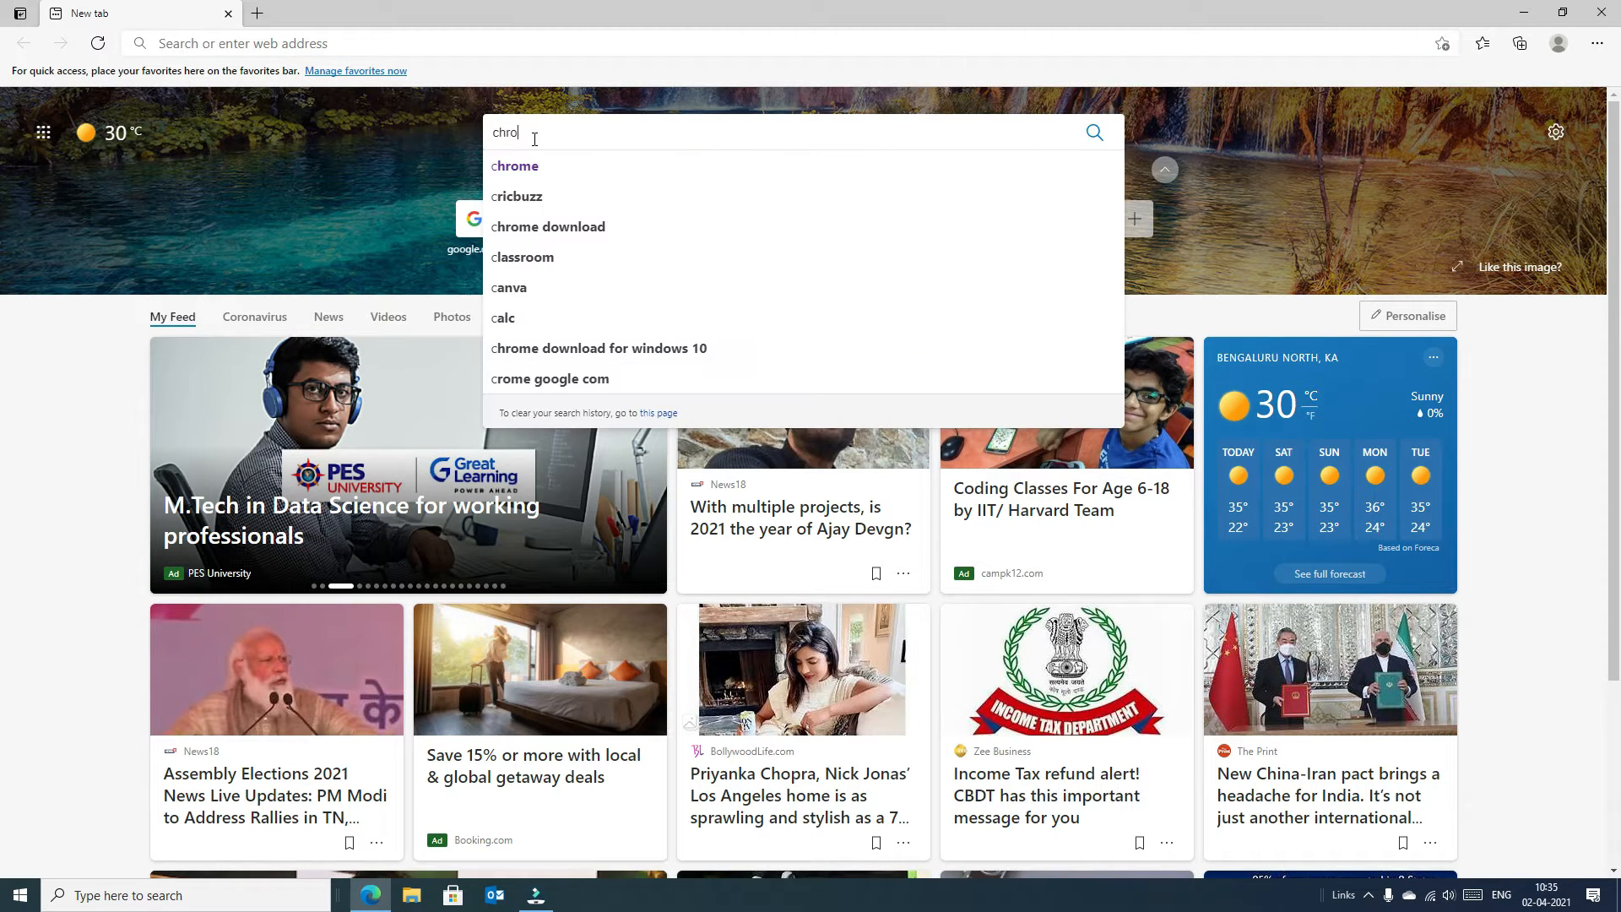
{"action": "type", "text": "me"}
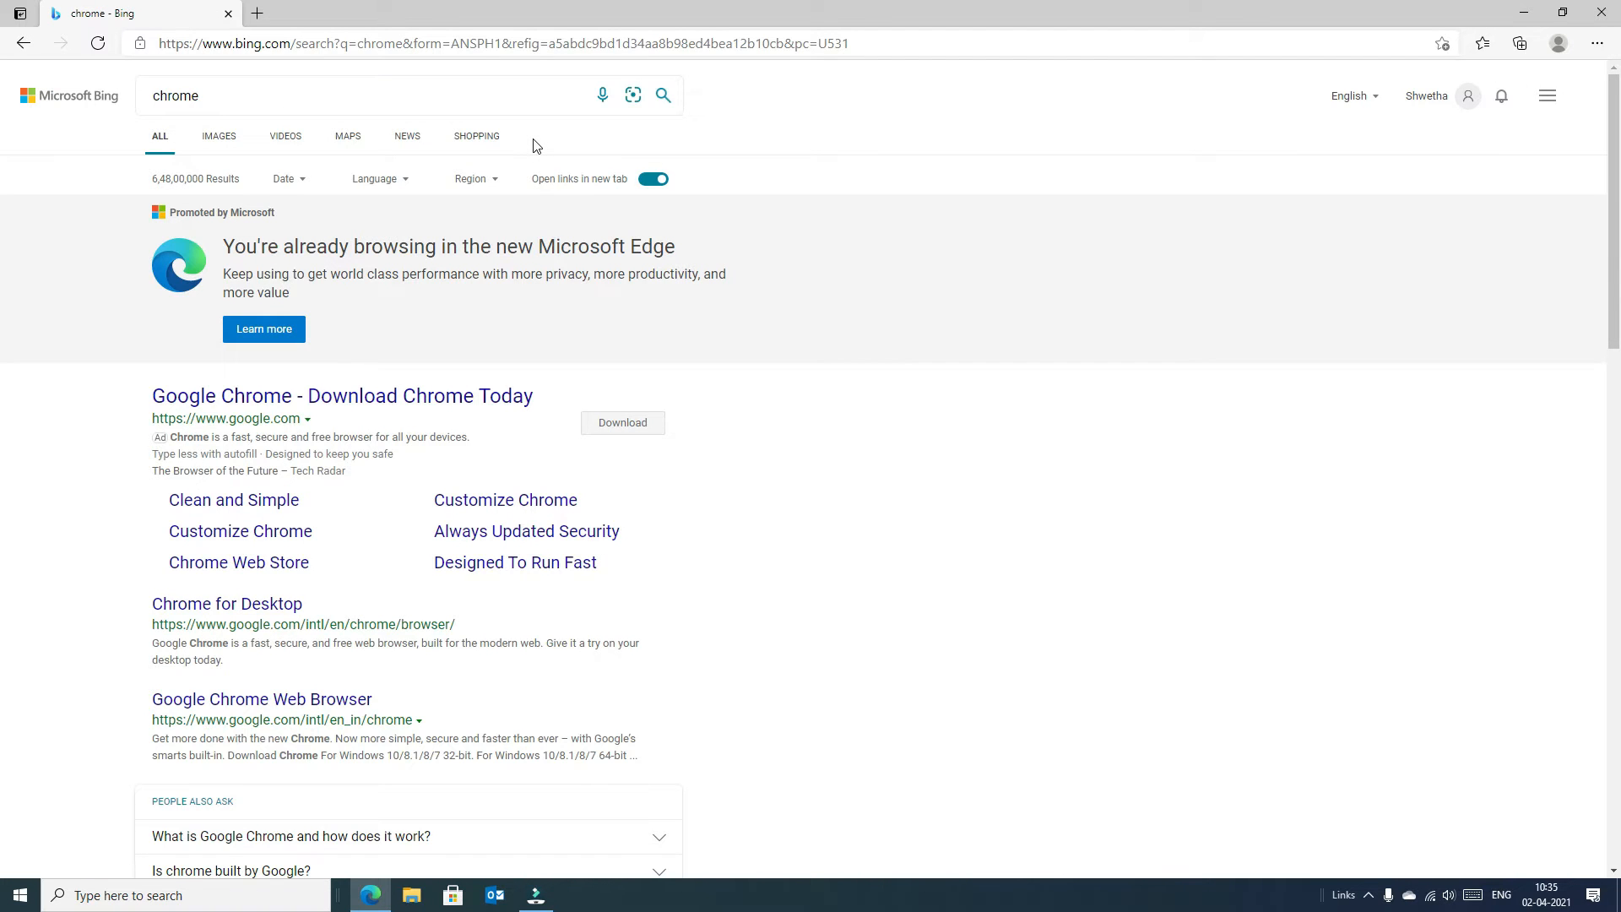
{"action": "mouse_move", "coordinate": [498, 338]}
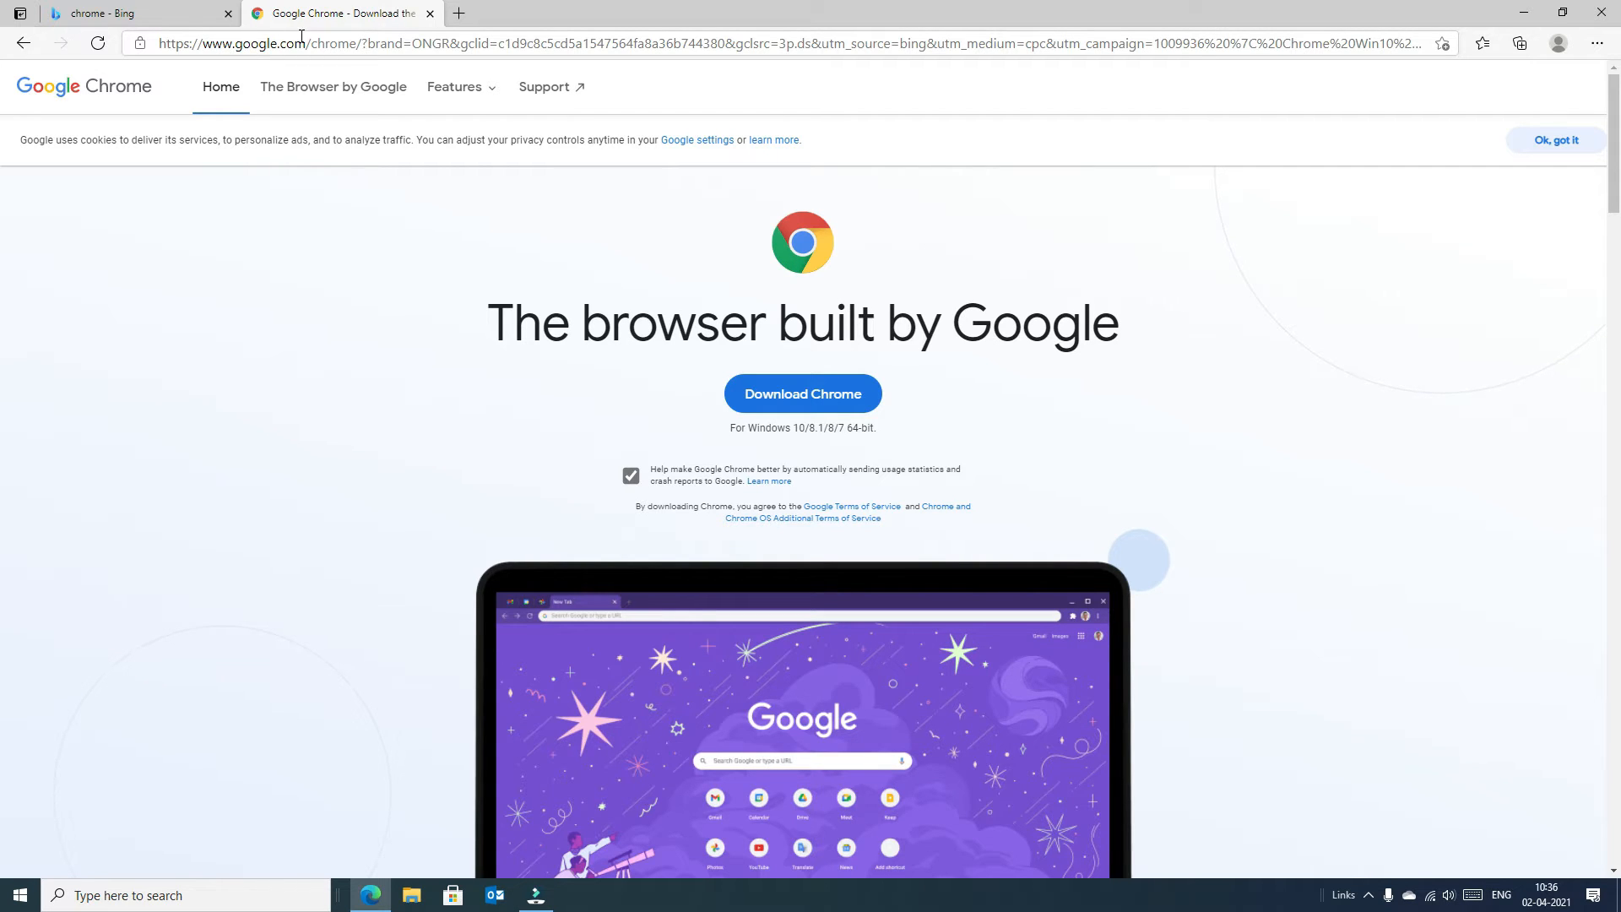
{"action": "mouse_move", "coordinate": [802, 463]}
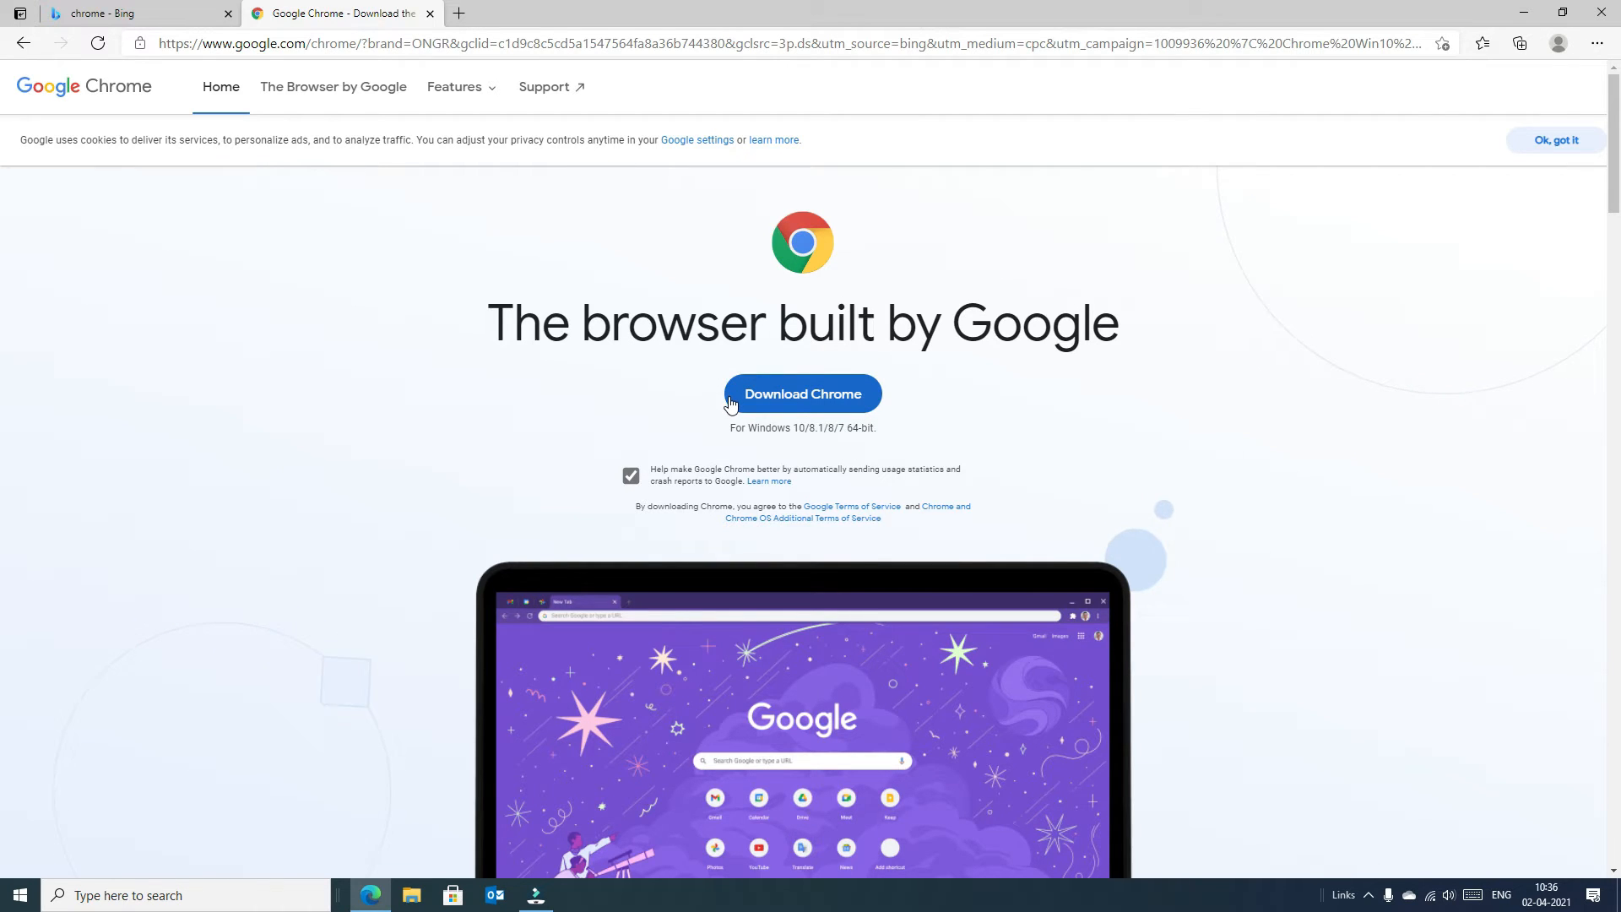
Step: Download Chrome for Windows, accepting the terms so ChromeSetup.exe is saved
{"action": "scroll", "scroll_direction": "down", "scroll_amount": 3}
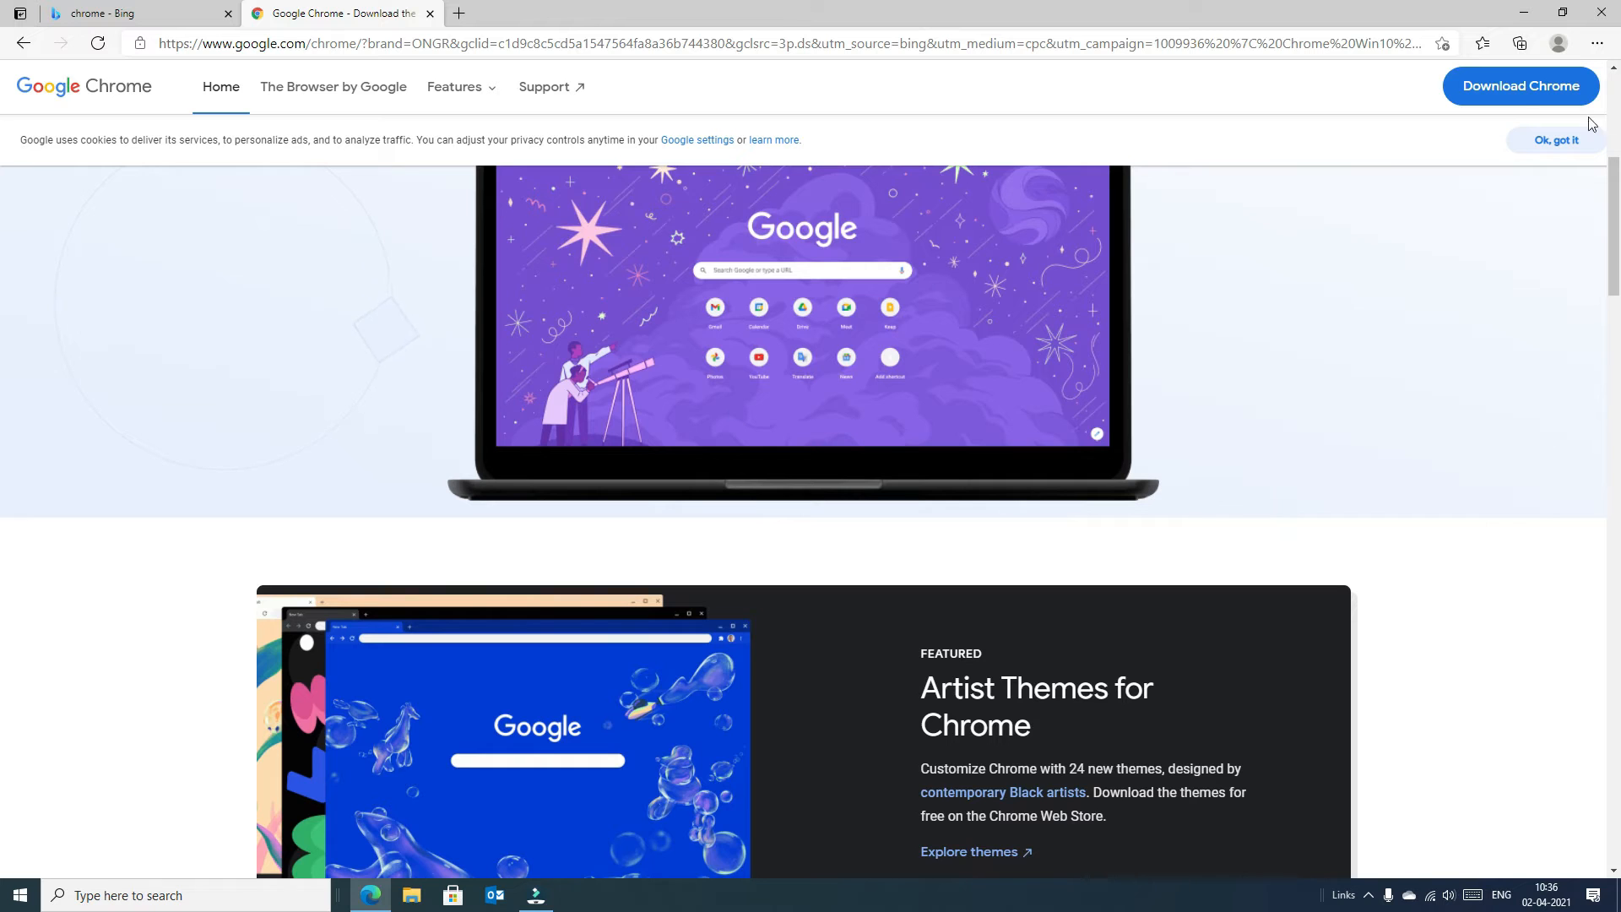
{"action": "mouse_move", "coordinate": [1519, 86]}
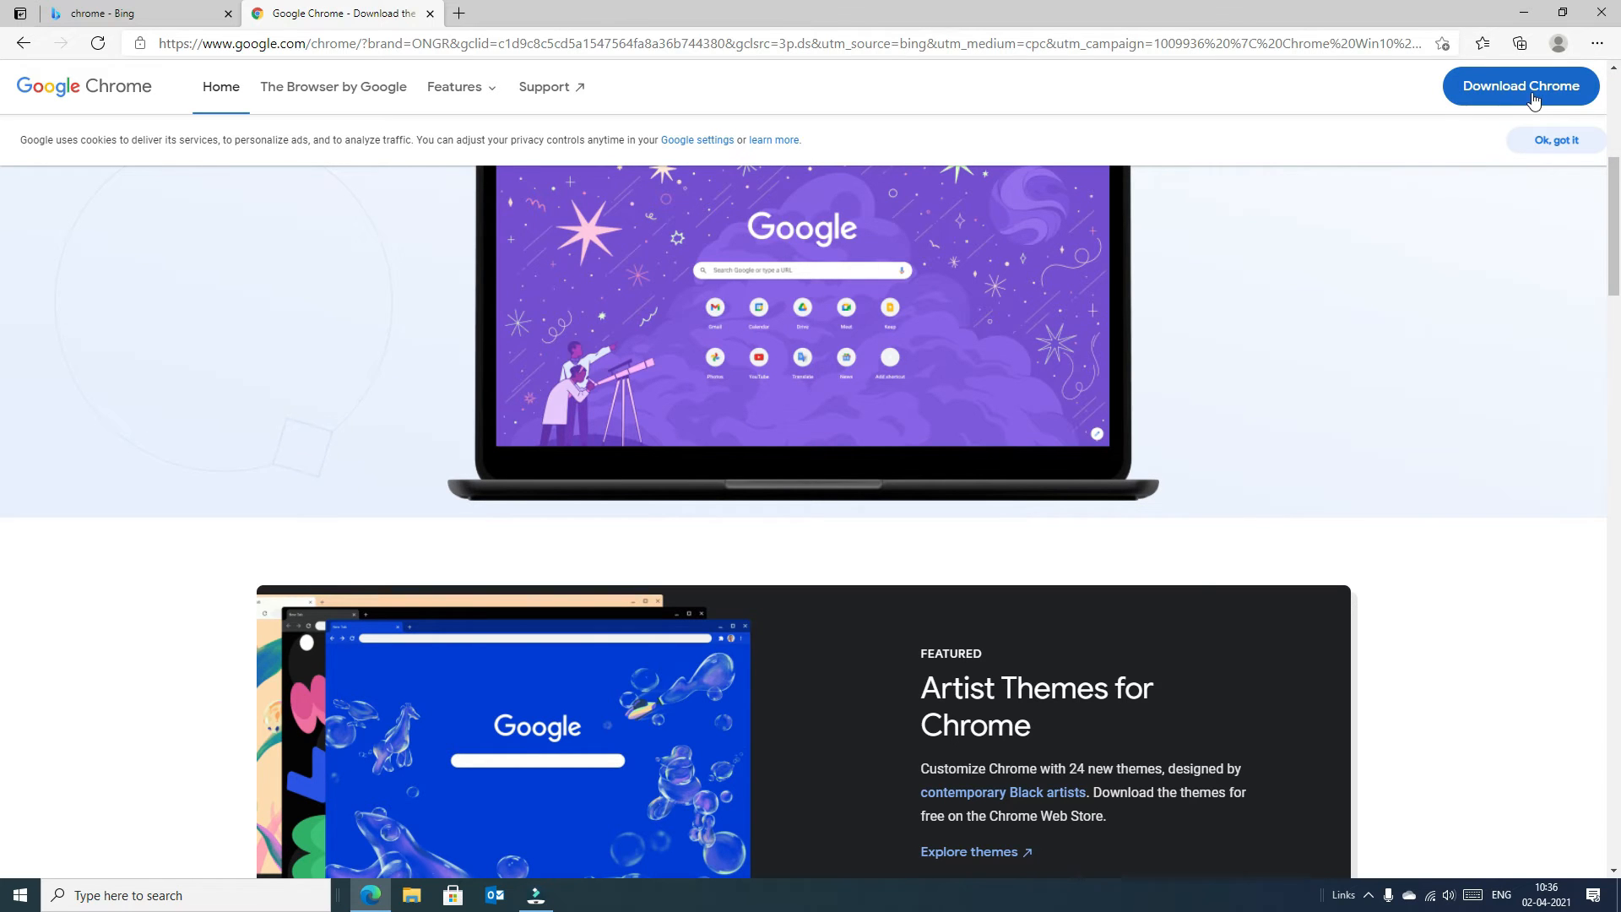
{"action": "scroll", "scroll_direction": "down", "scroll_amount": 3}
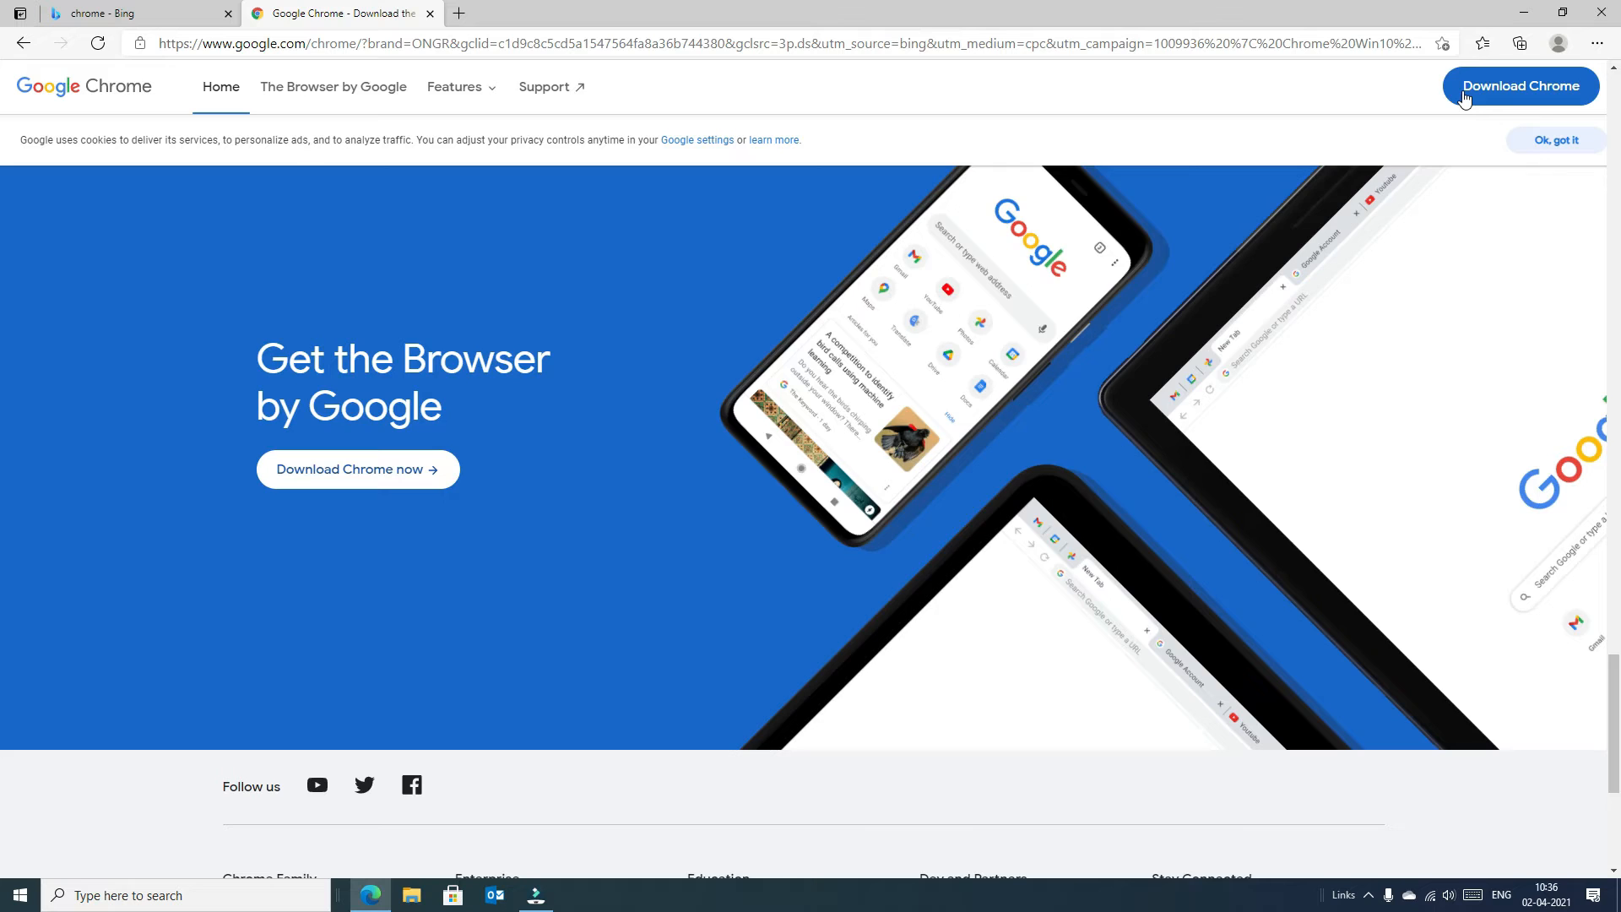
{"action": "left_click", "coordinate": [1520, 86]}
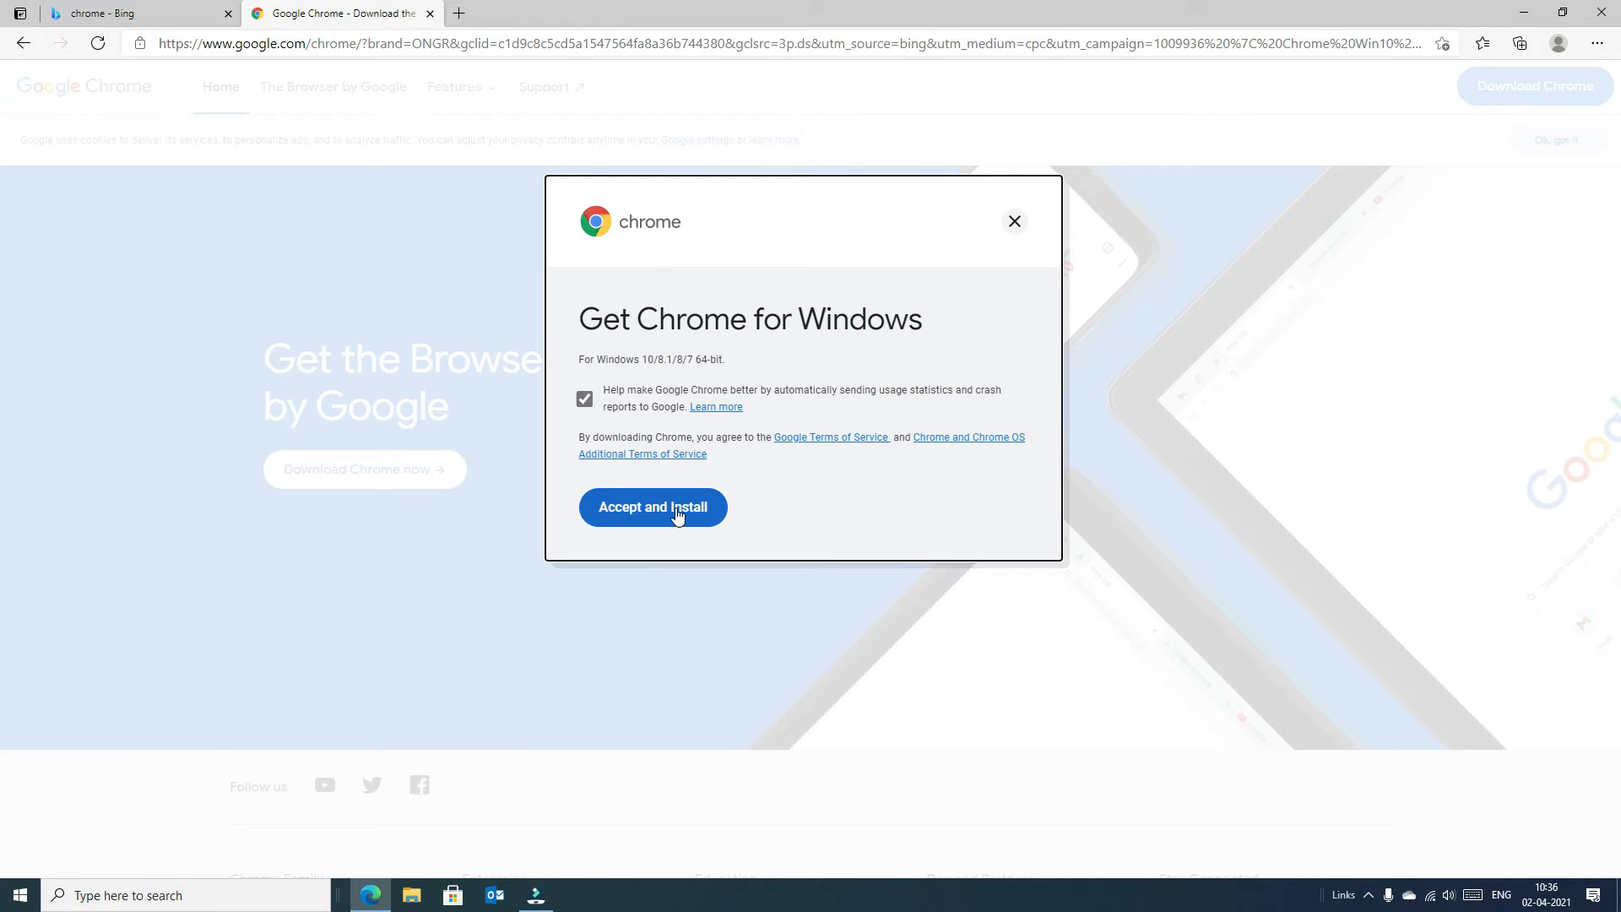
{"action": "left_click", "coordinate": [652, 506]}
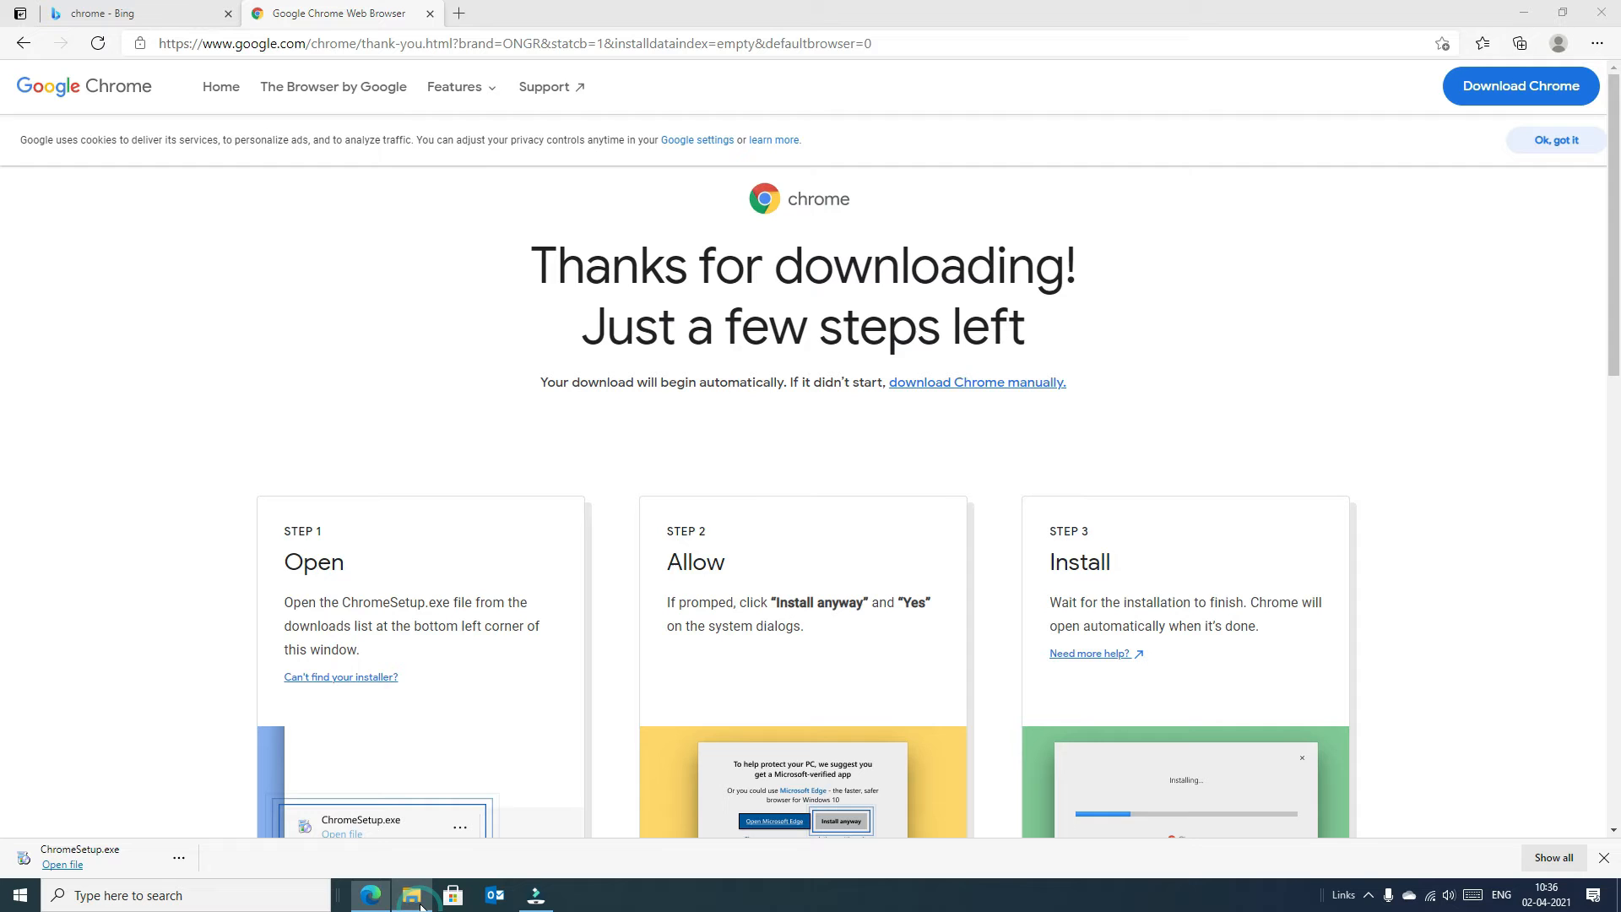
Step: Run ChromeSetup from the Downloads folder and close the Explorer window
{"action": "left_click", "coordinate": [417, 895]}
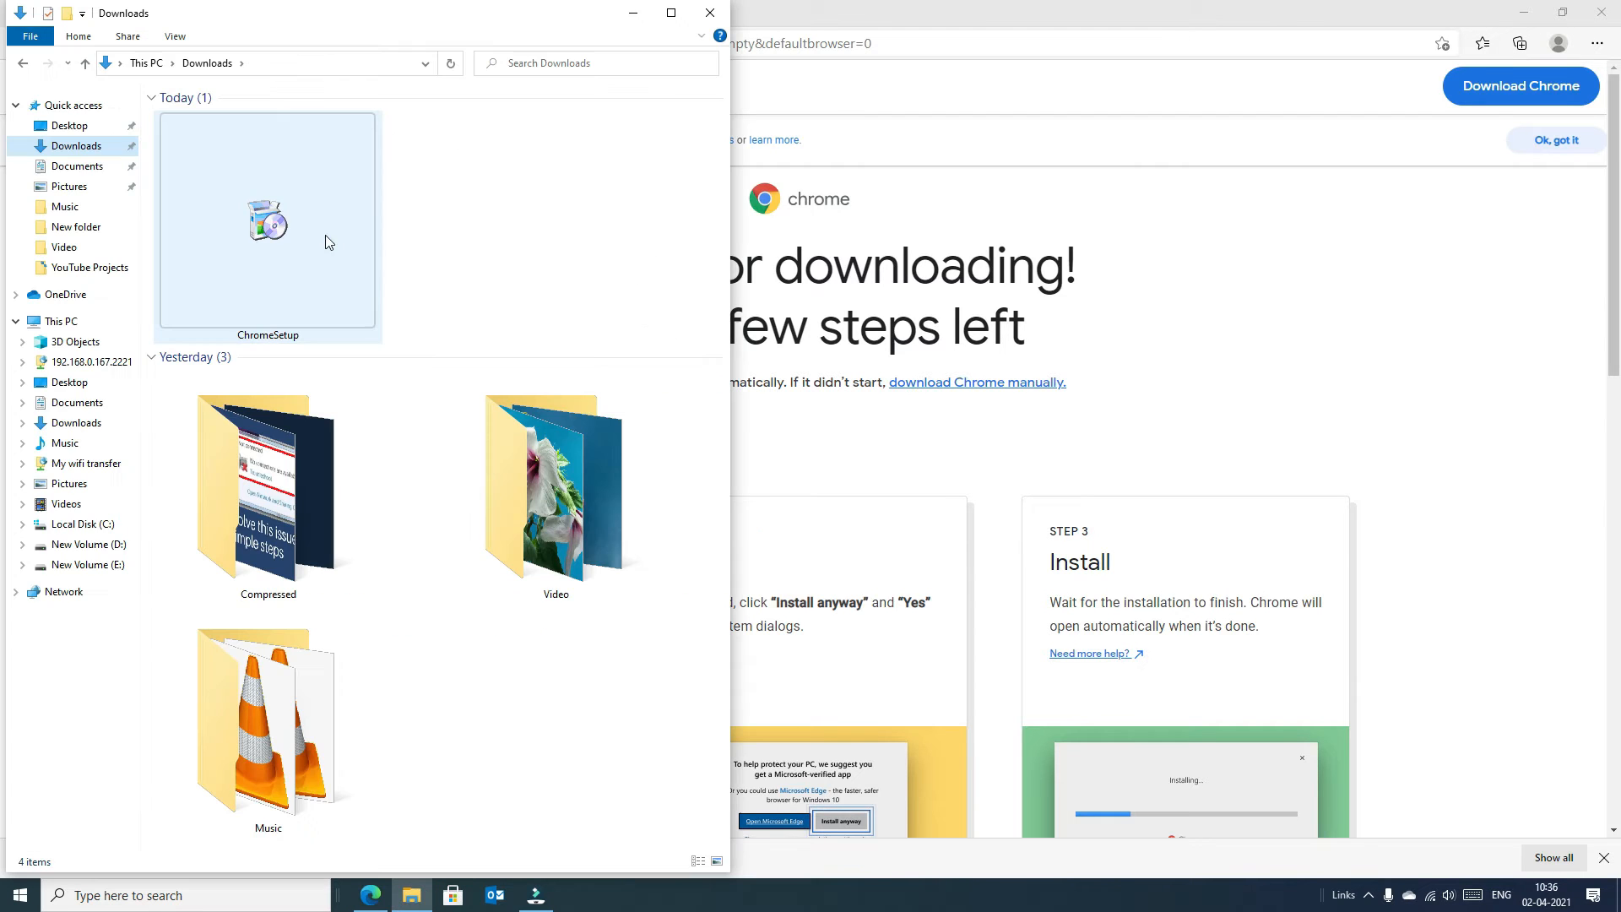
{"action": "mouse_move", "coordinate": [263, 233]}
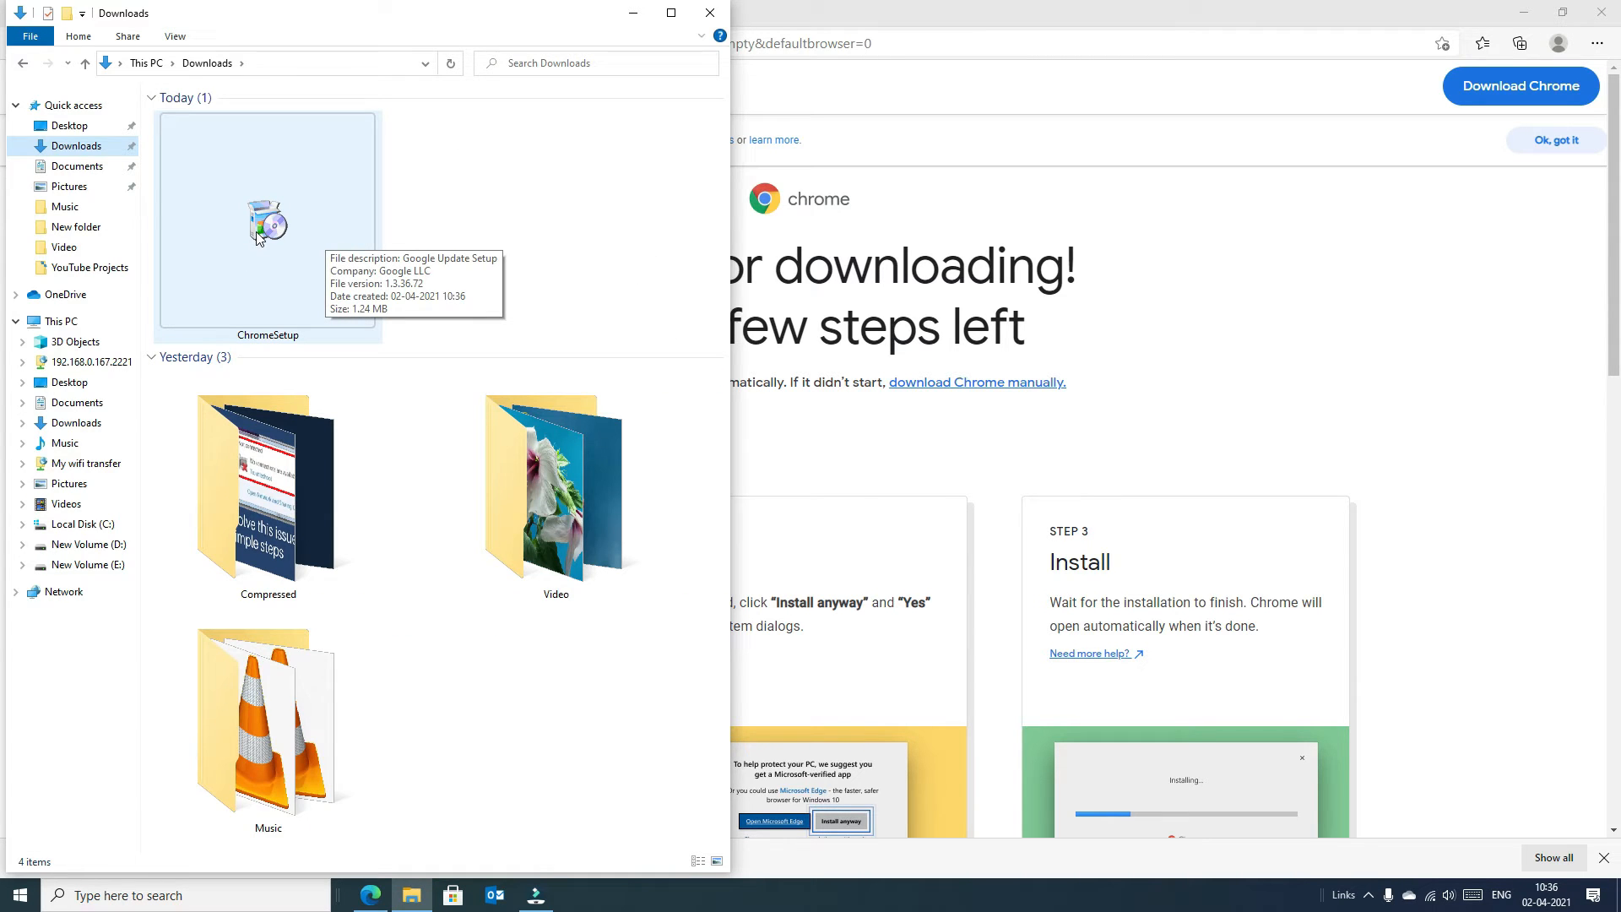
{"action": "right_click", "coordinate": [267, 220]}
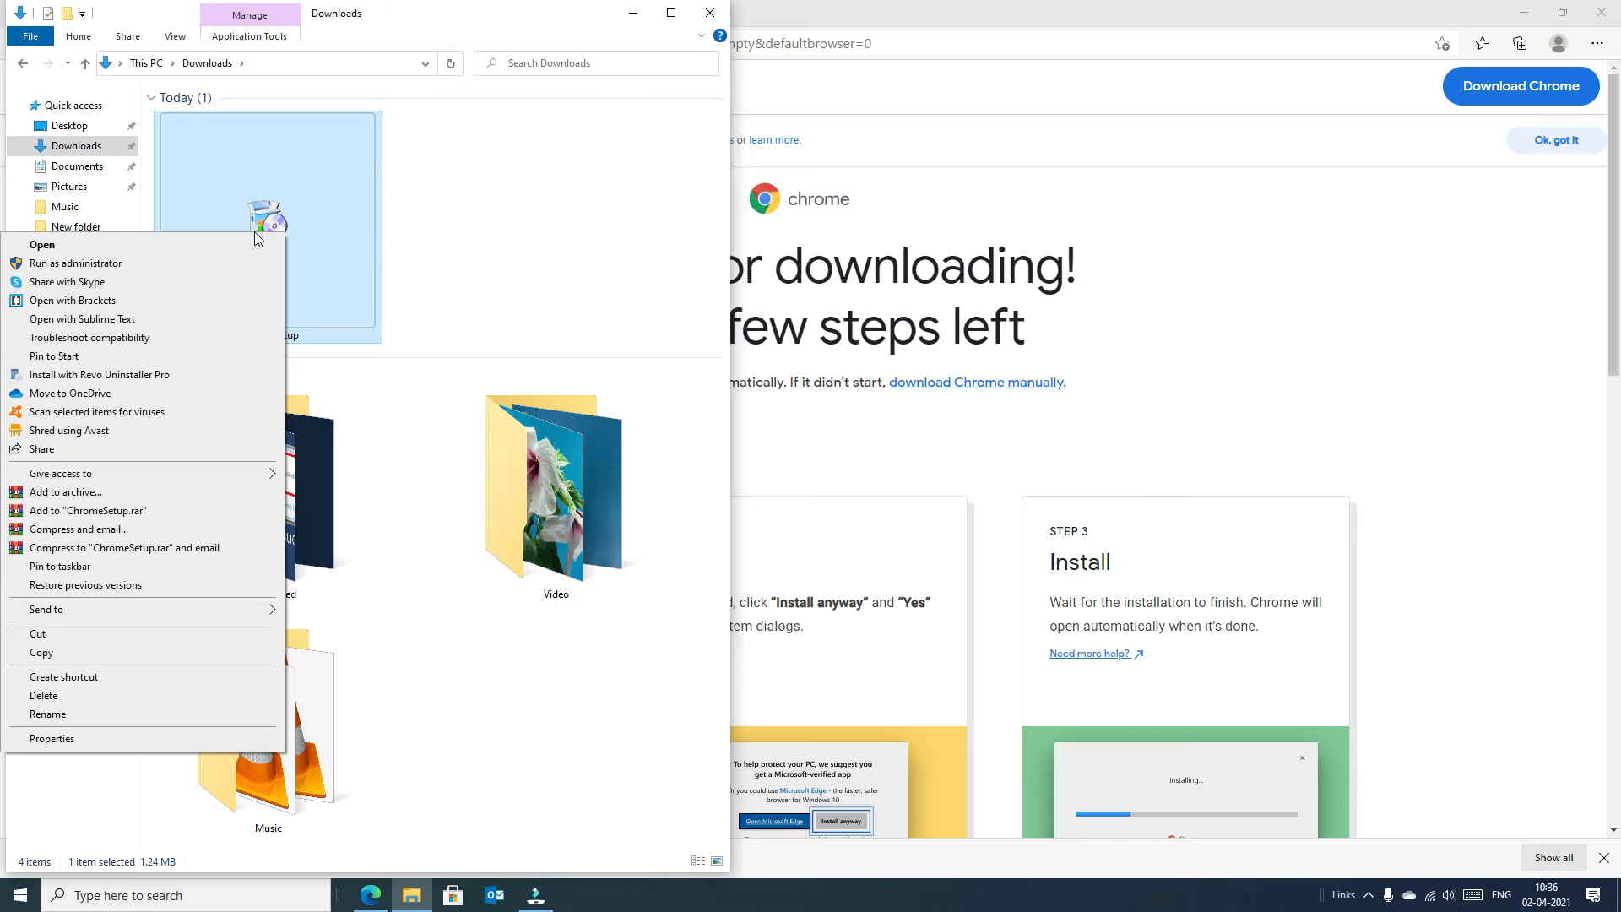
{"action": "mouse_move", "coordinate": [225, 255]}
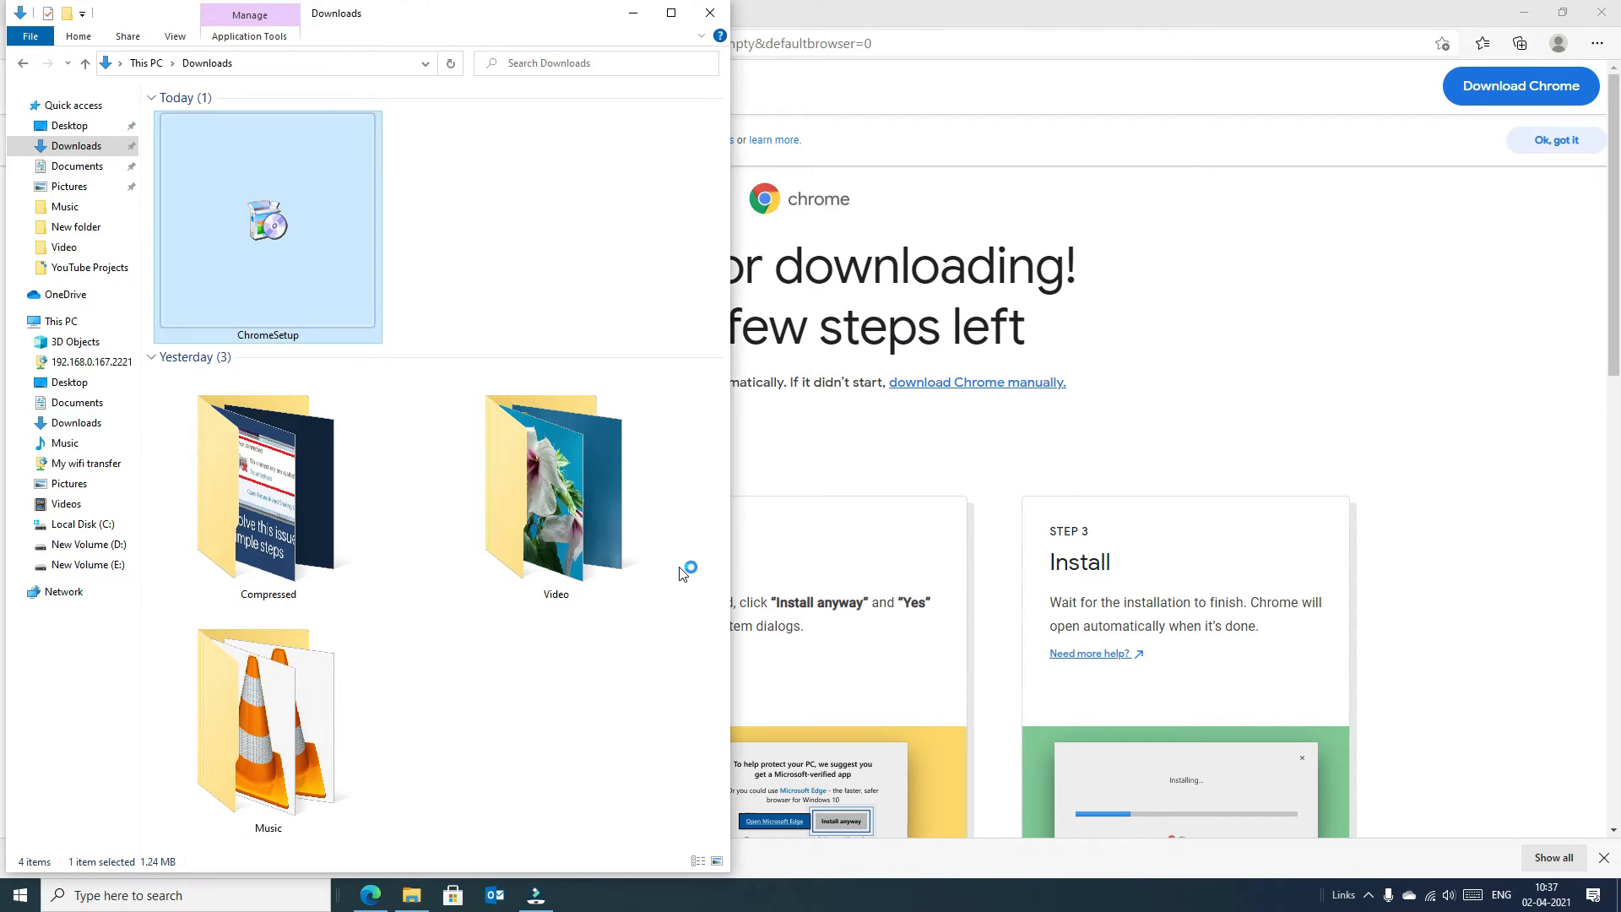
{"action": "left_click", "coordinate": [709, 12]}
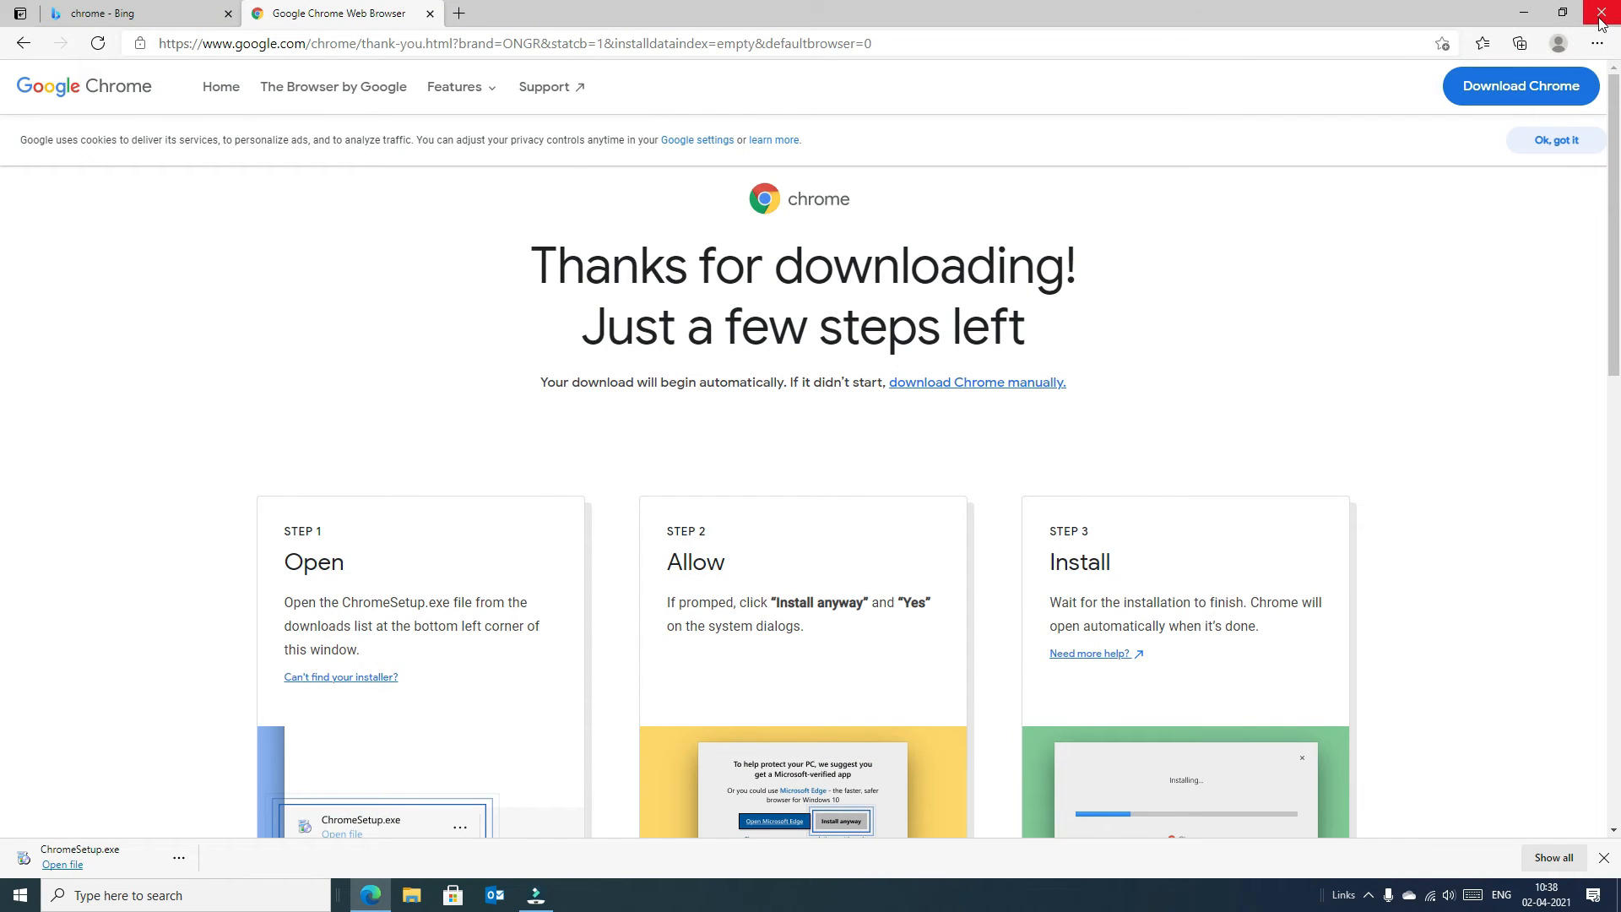
Step: Close Edge and launch Google Chrome from its desktop shortcut
{"action": "left_click", "coordinate": [1601, 19]}
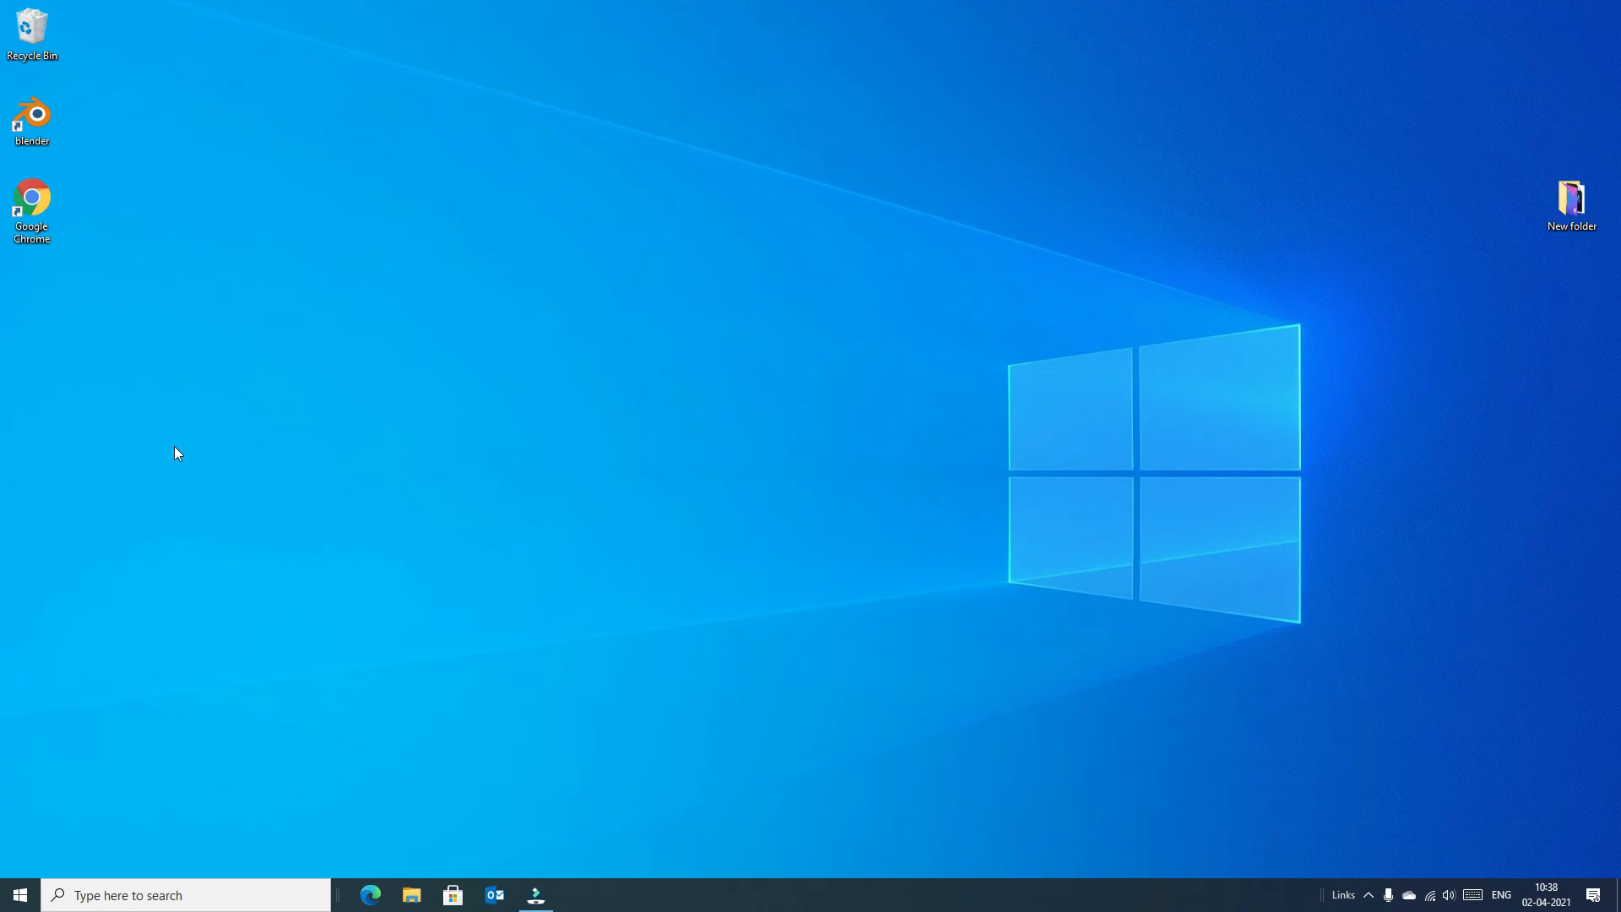
{"action": "mouse_move", "coordinate": [7, 268]}
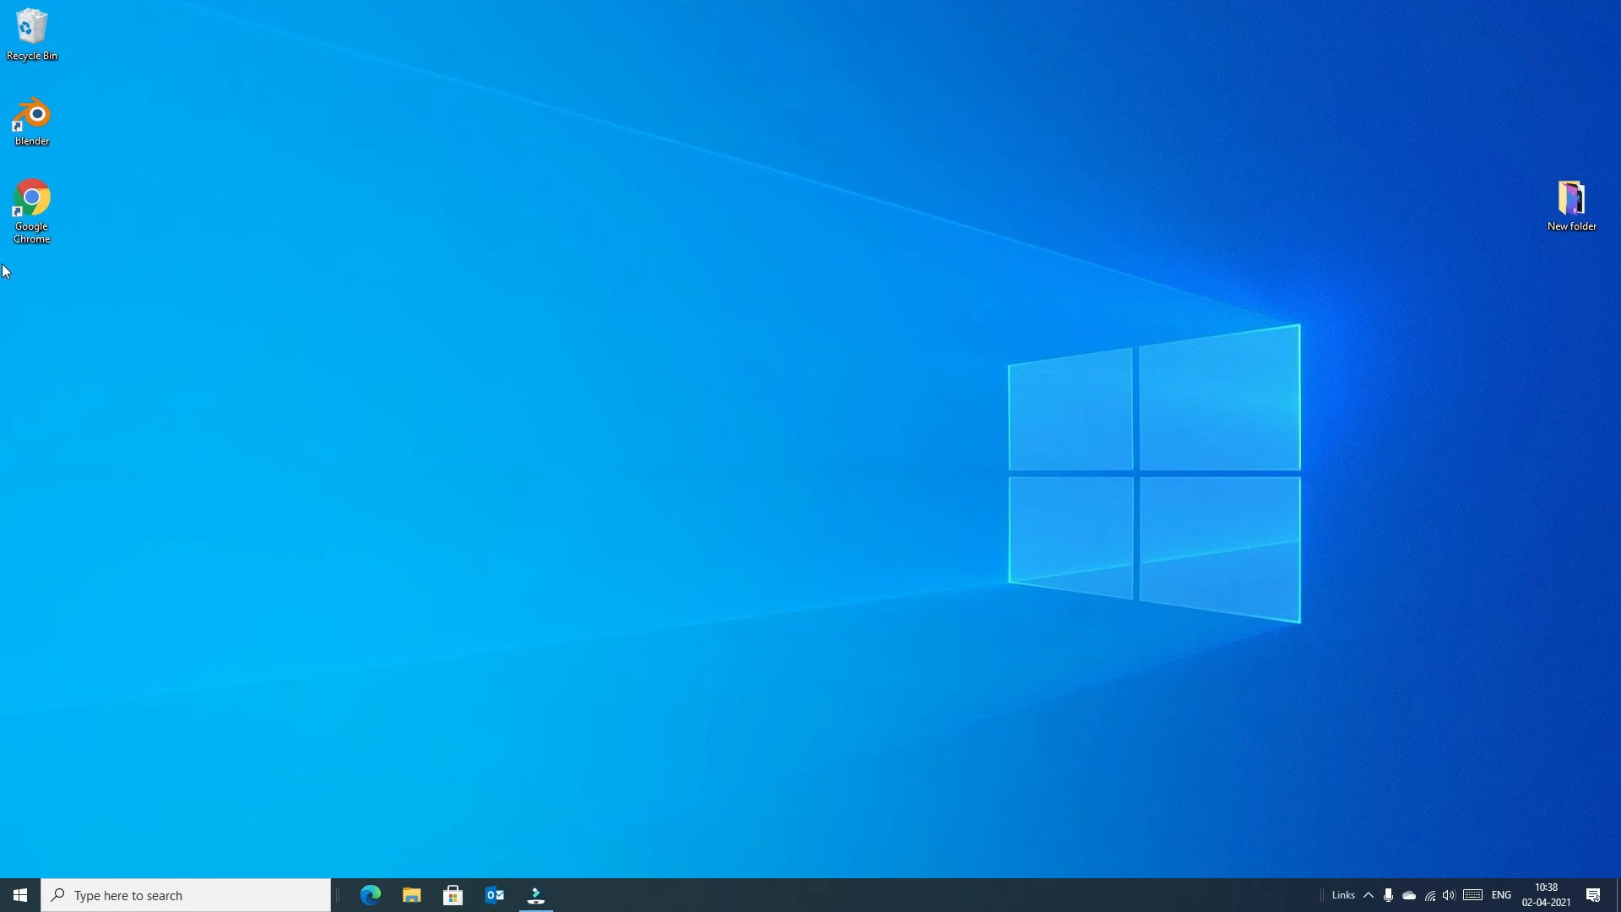
{"action": "left_click", "coordinate": [32, 206]}
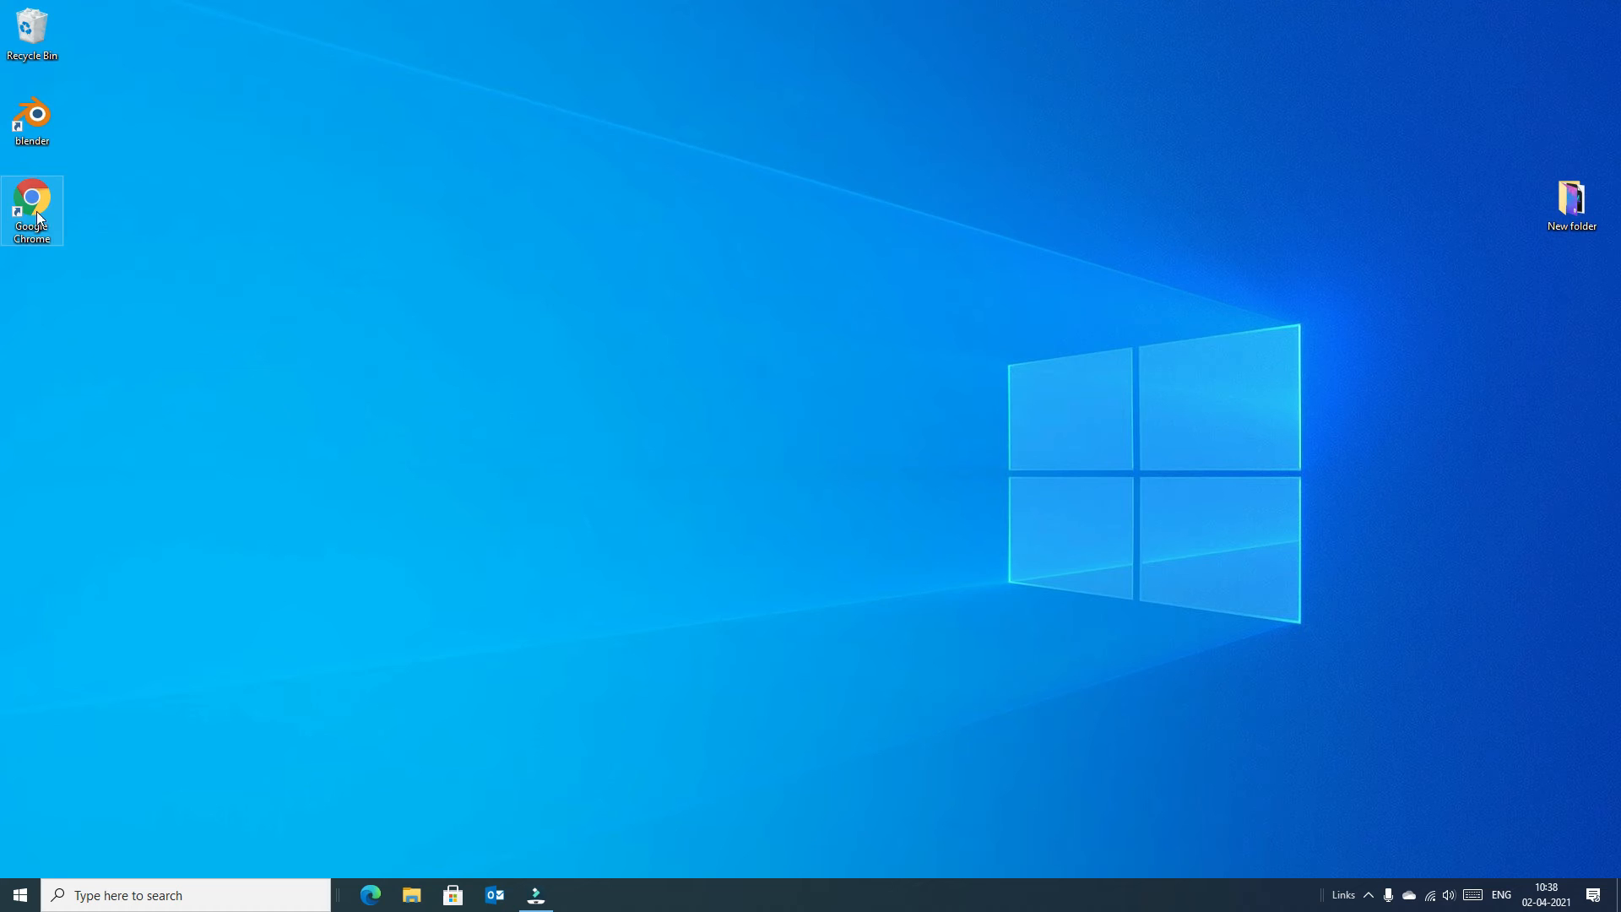
{"action": "mouse_move", "coordinate": [34, 205]}
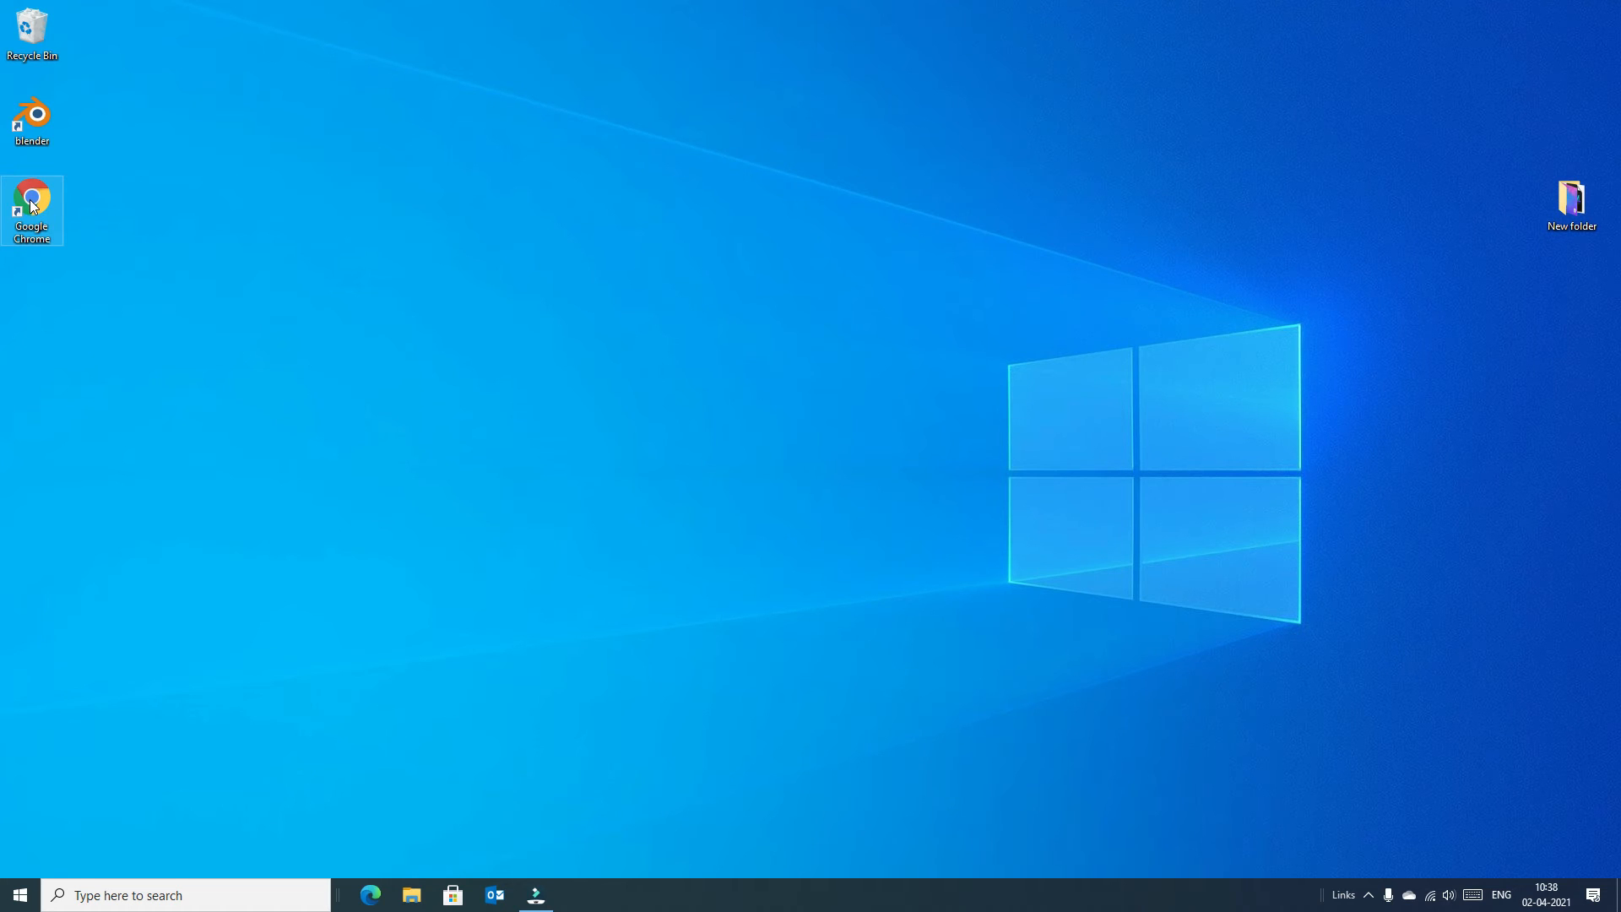
{"action": "double_click", "coordinate": [32, 204]}
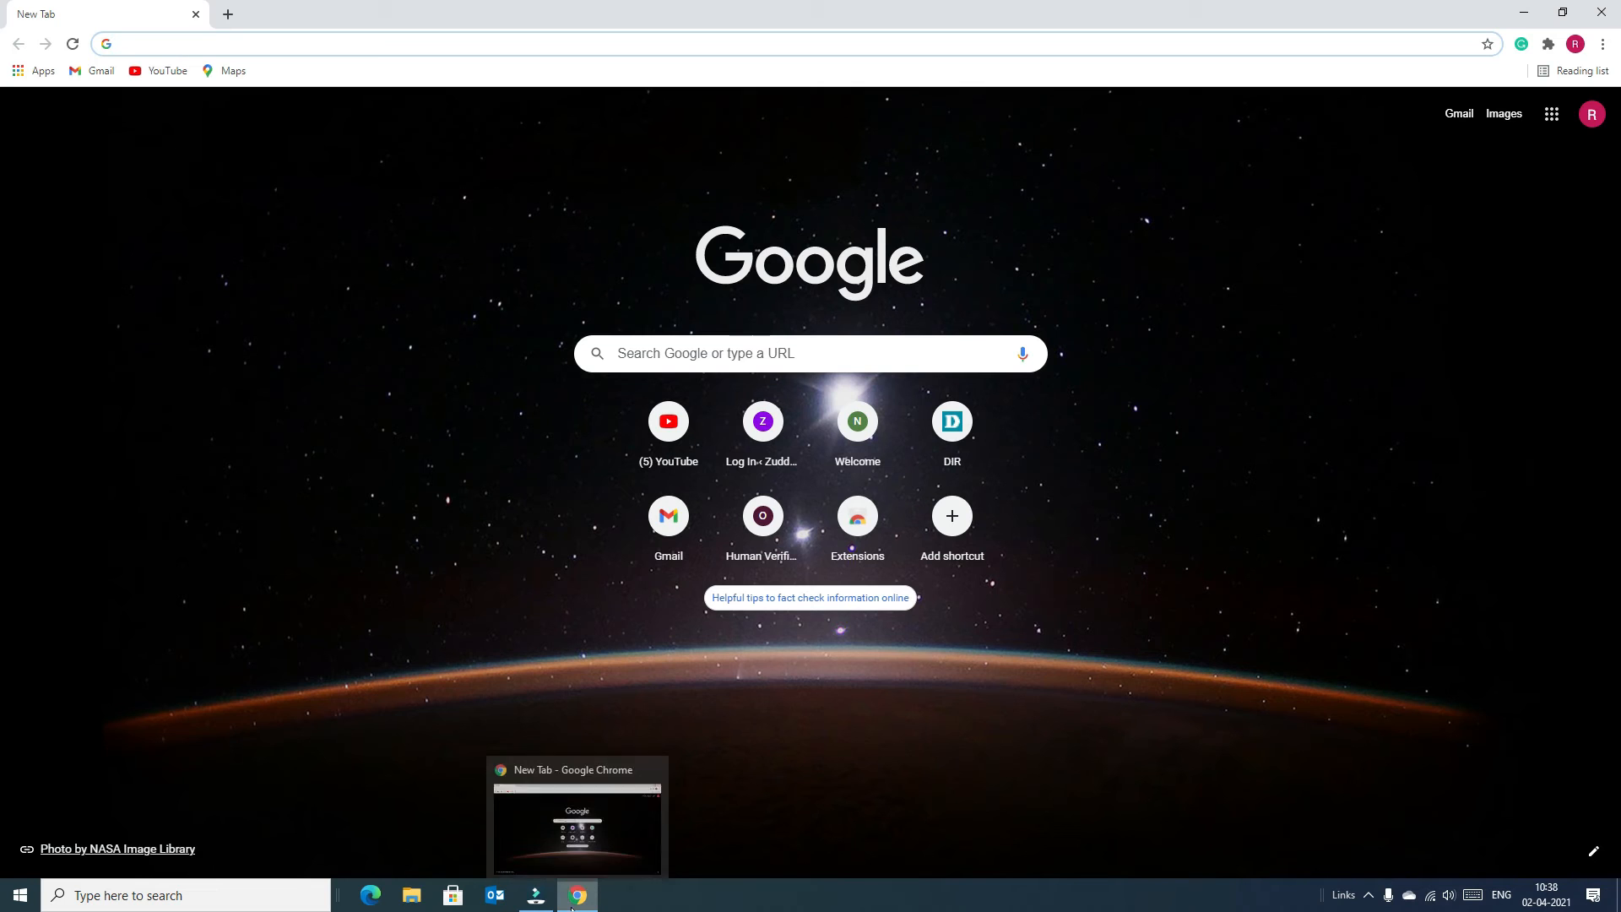
Step: Pin Chrome to the taskbar and relaunch it from the pinned shortcut
{"action": "right_click", "coordinate": [578, 895]}
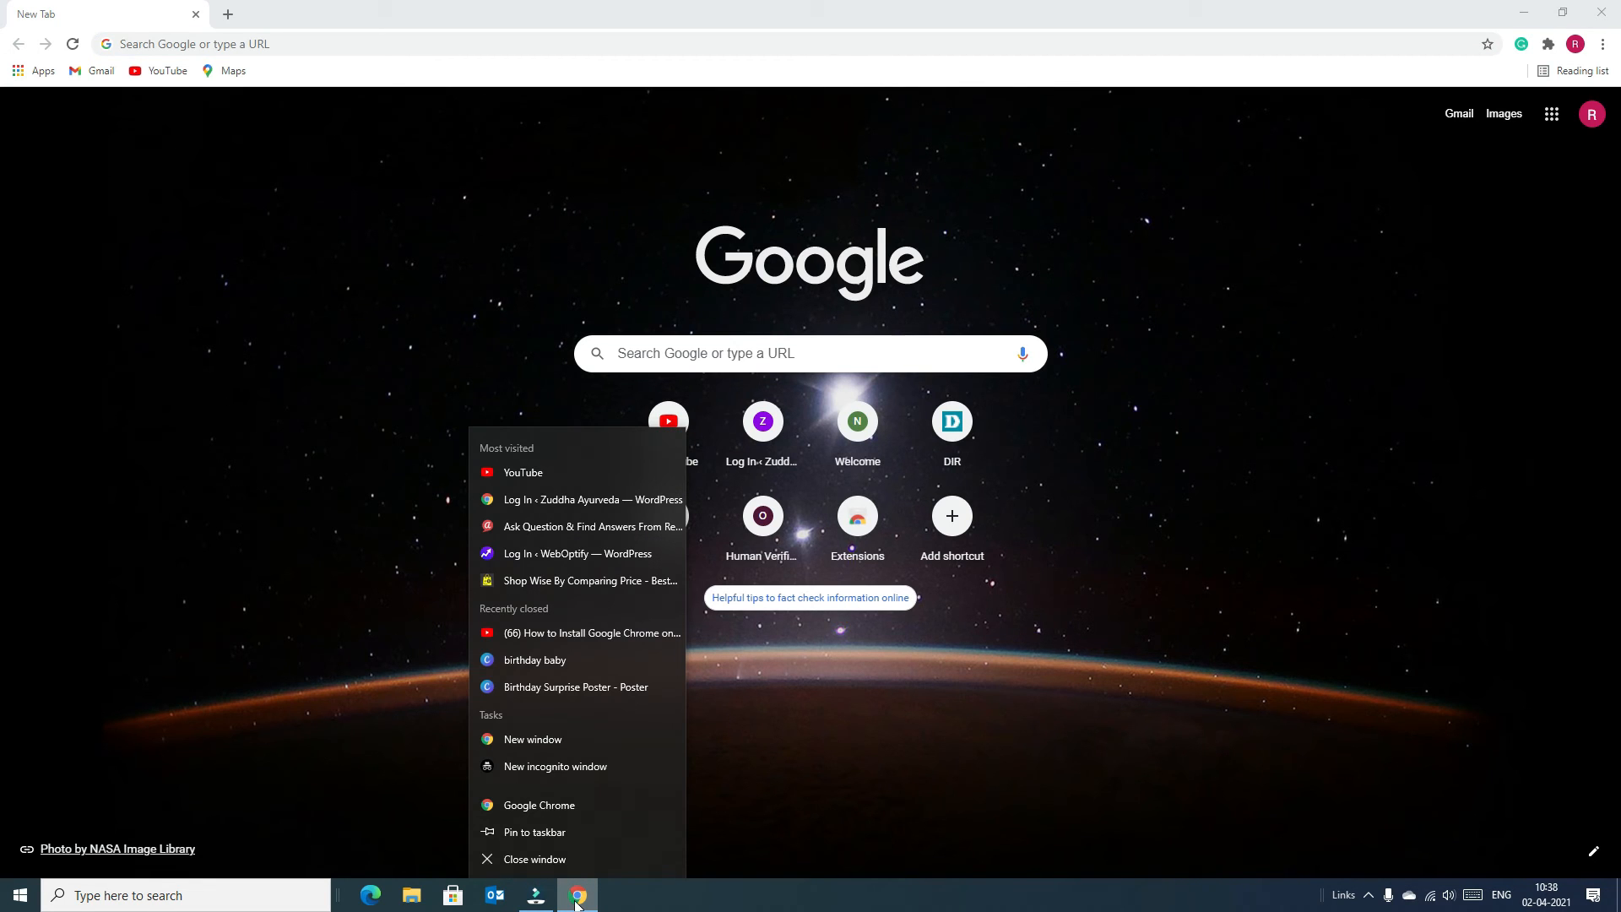
{"action": "mouse_move", "coordinate": [533, 831]}
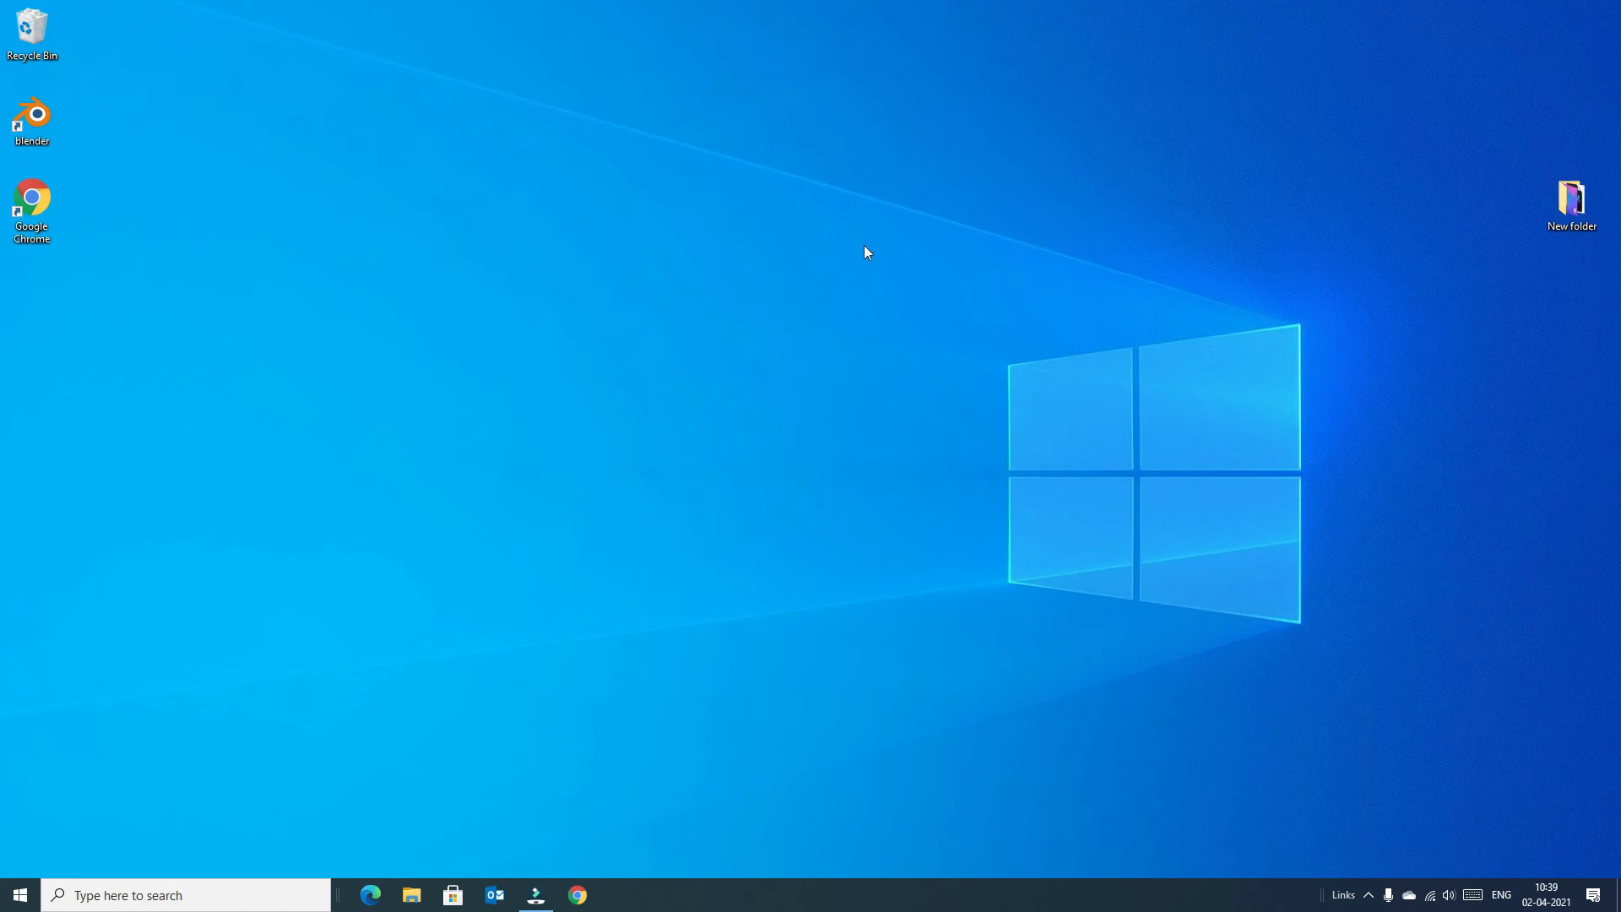
{"action": "mouse_move", "coordinate": [577, 895]}
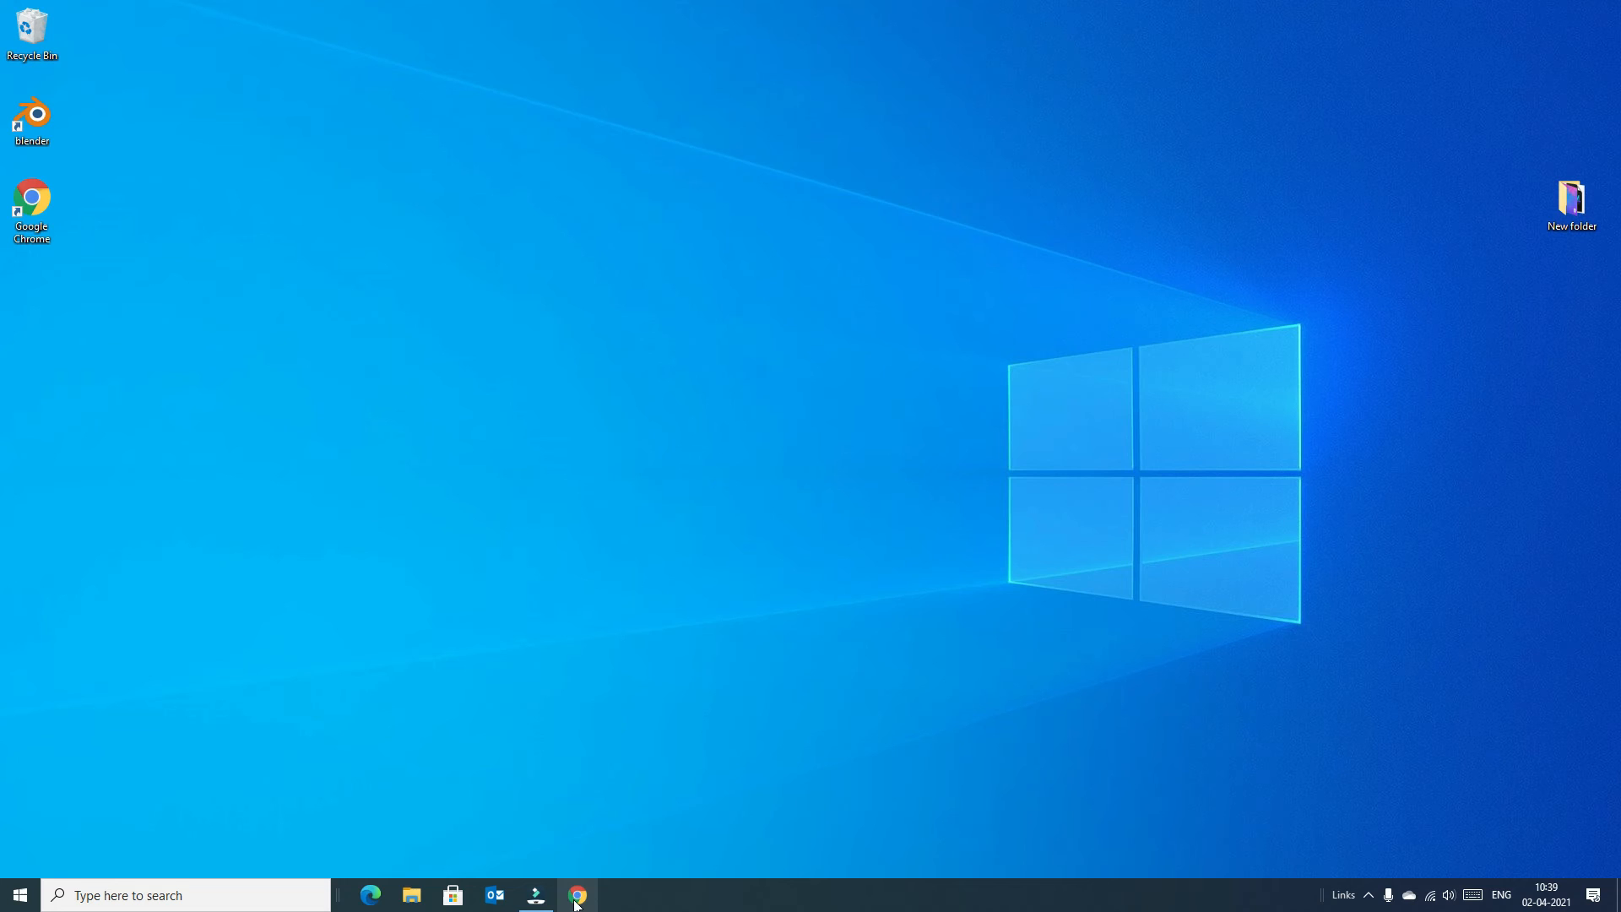
{"action": "mouse_move", "coordinate": [680, 421]}
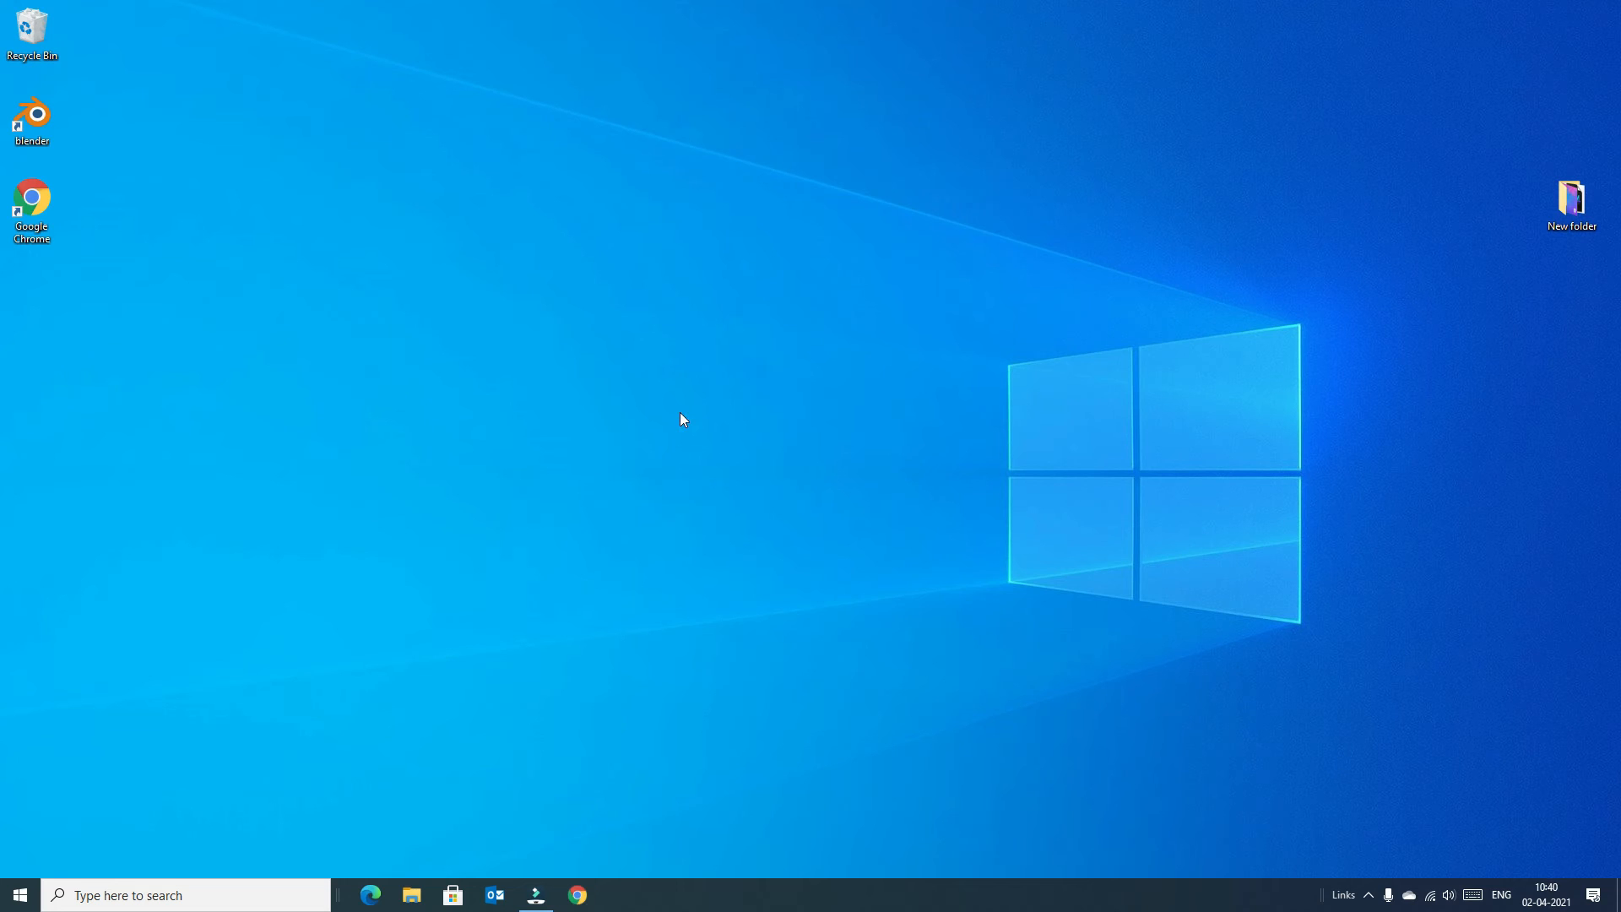
{"action": "mouse_move", "coordinate": [586, 835]}
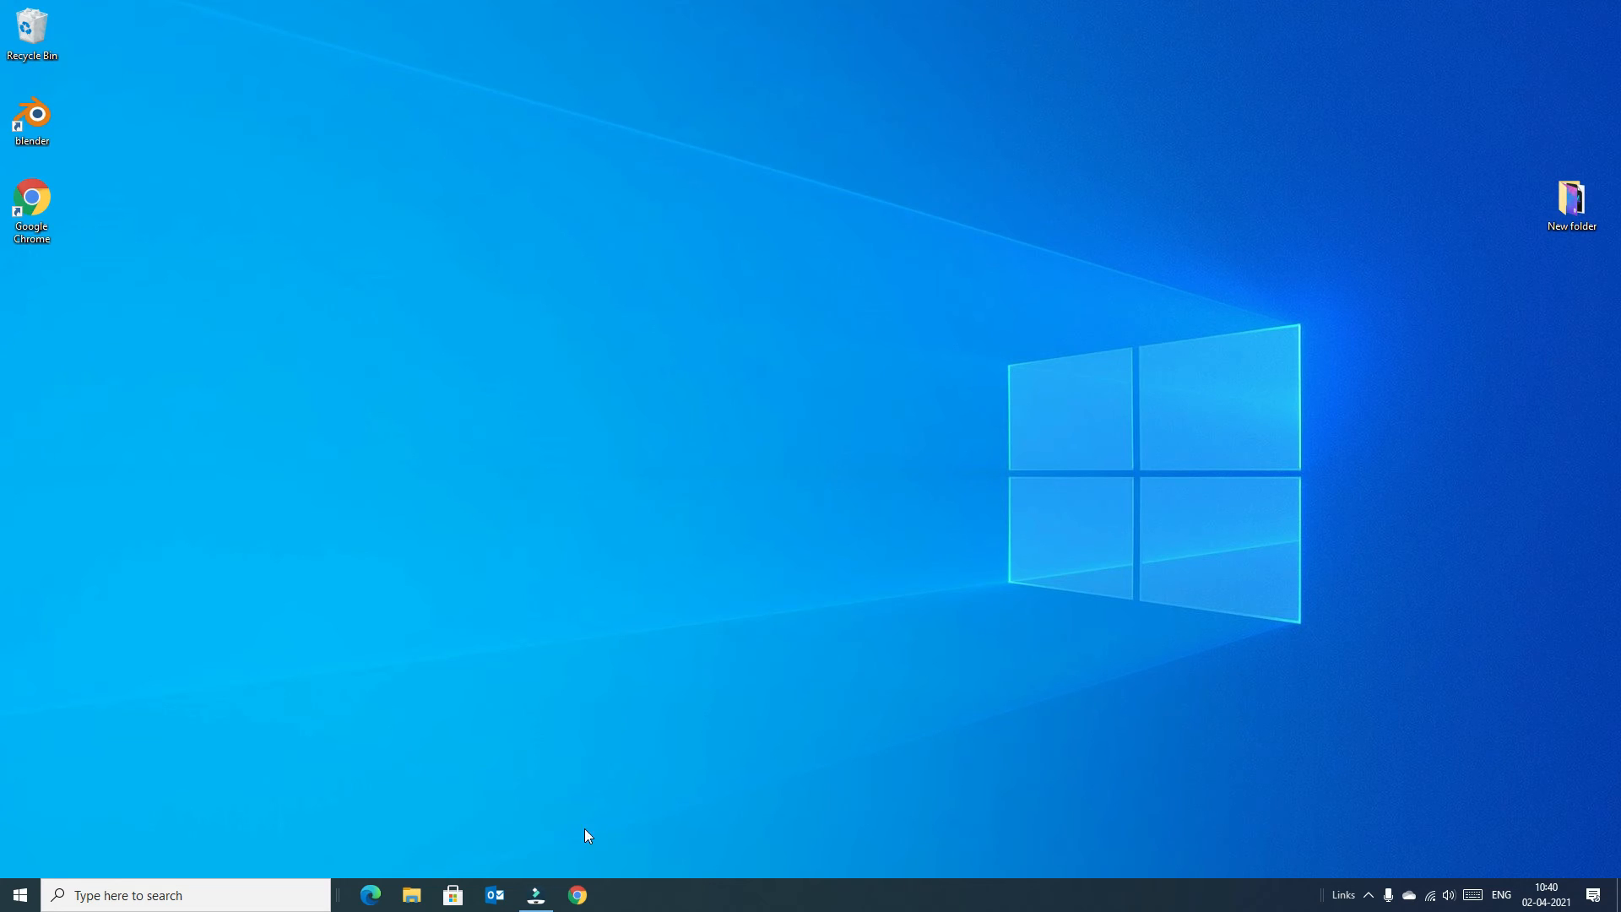
{"action": "mouse_move", "coordinate": [578, 895]}
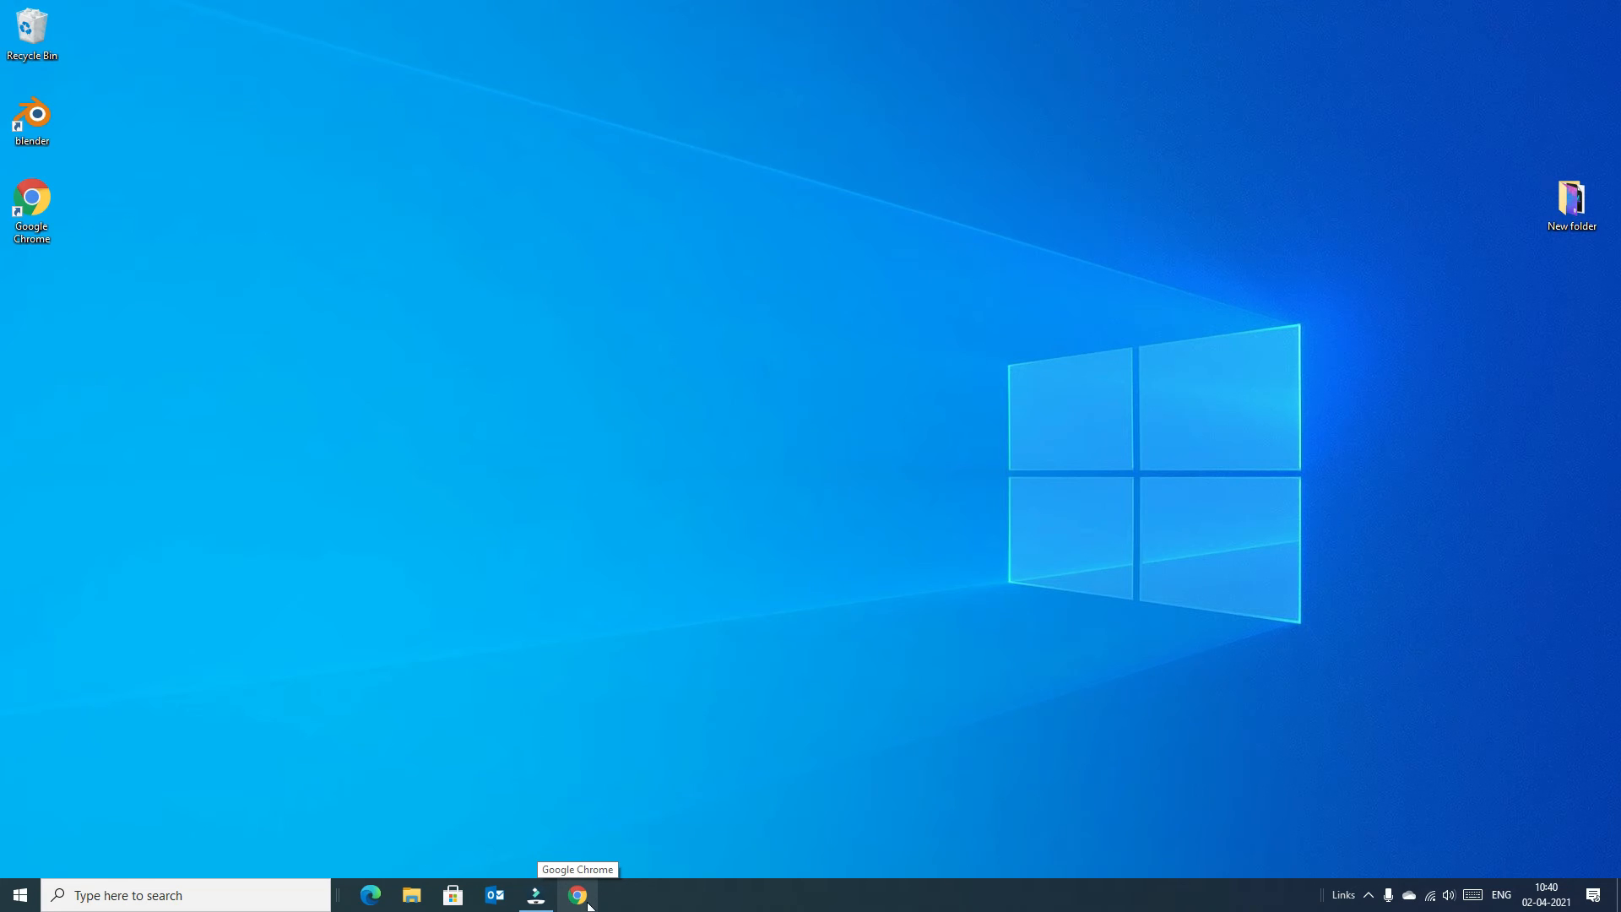
{"action": "left_click", "coordinate": [577, 895]}
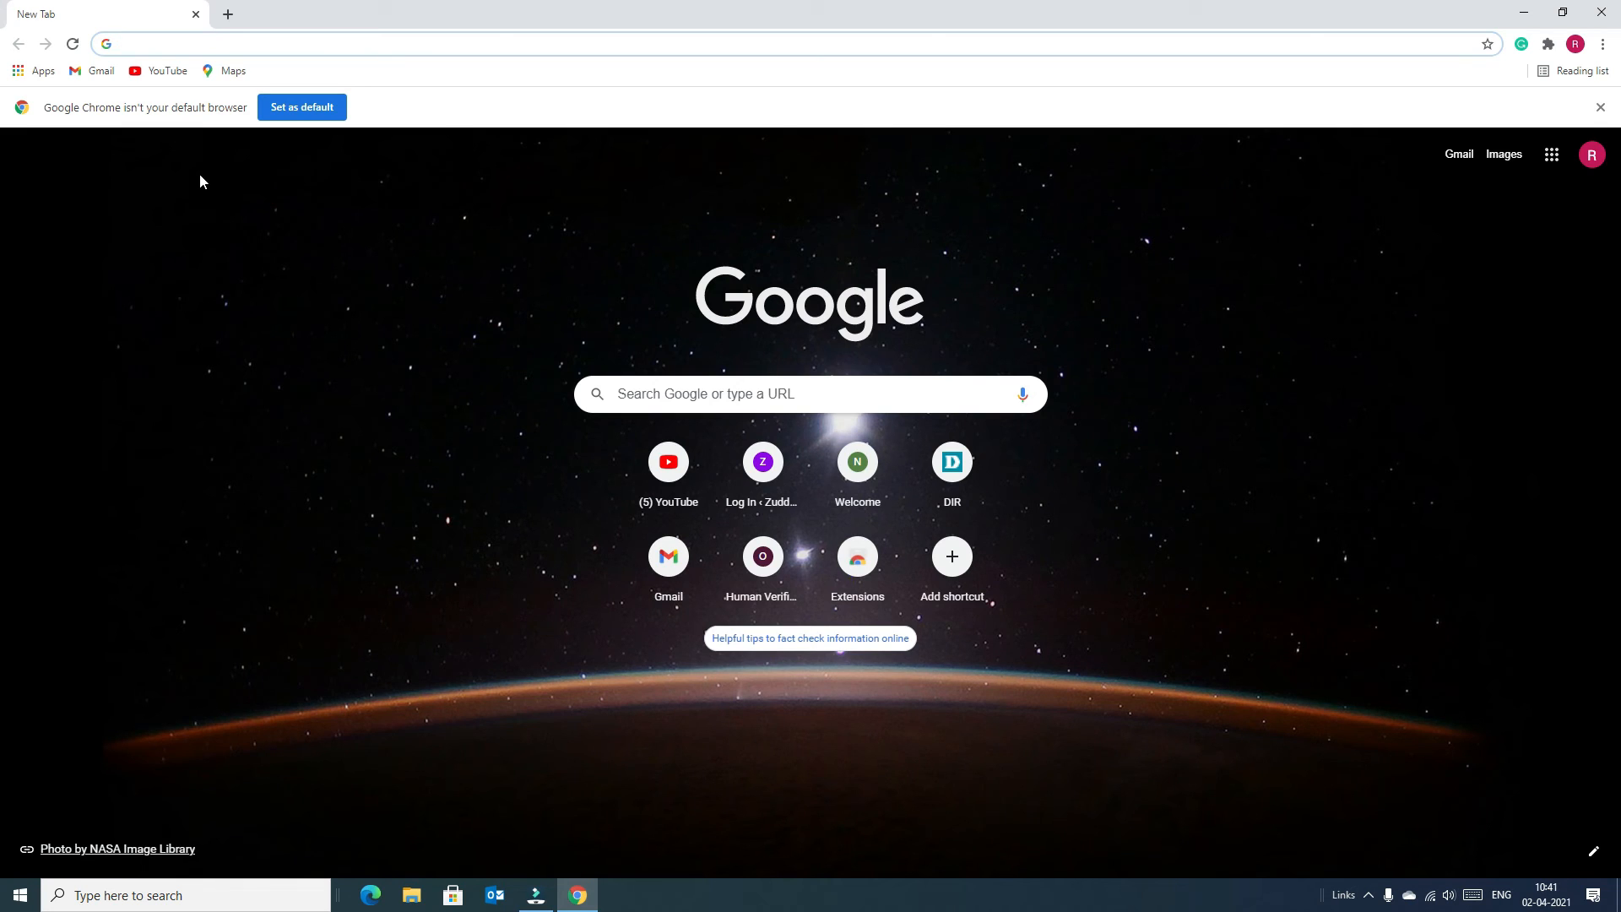
{"action": "mouse_move", "coordinate": [301, 106]}
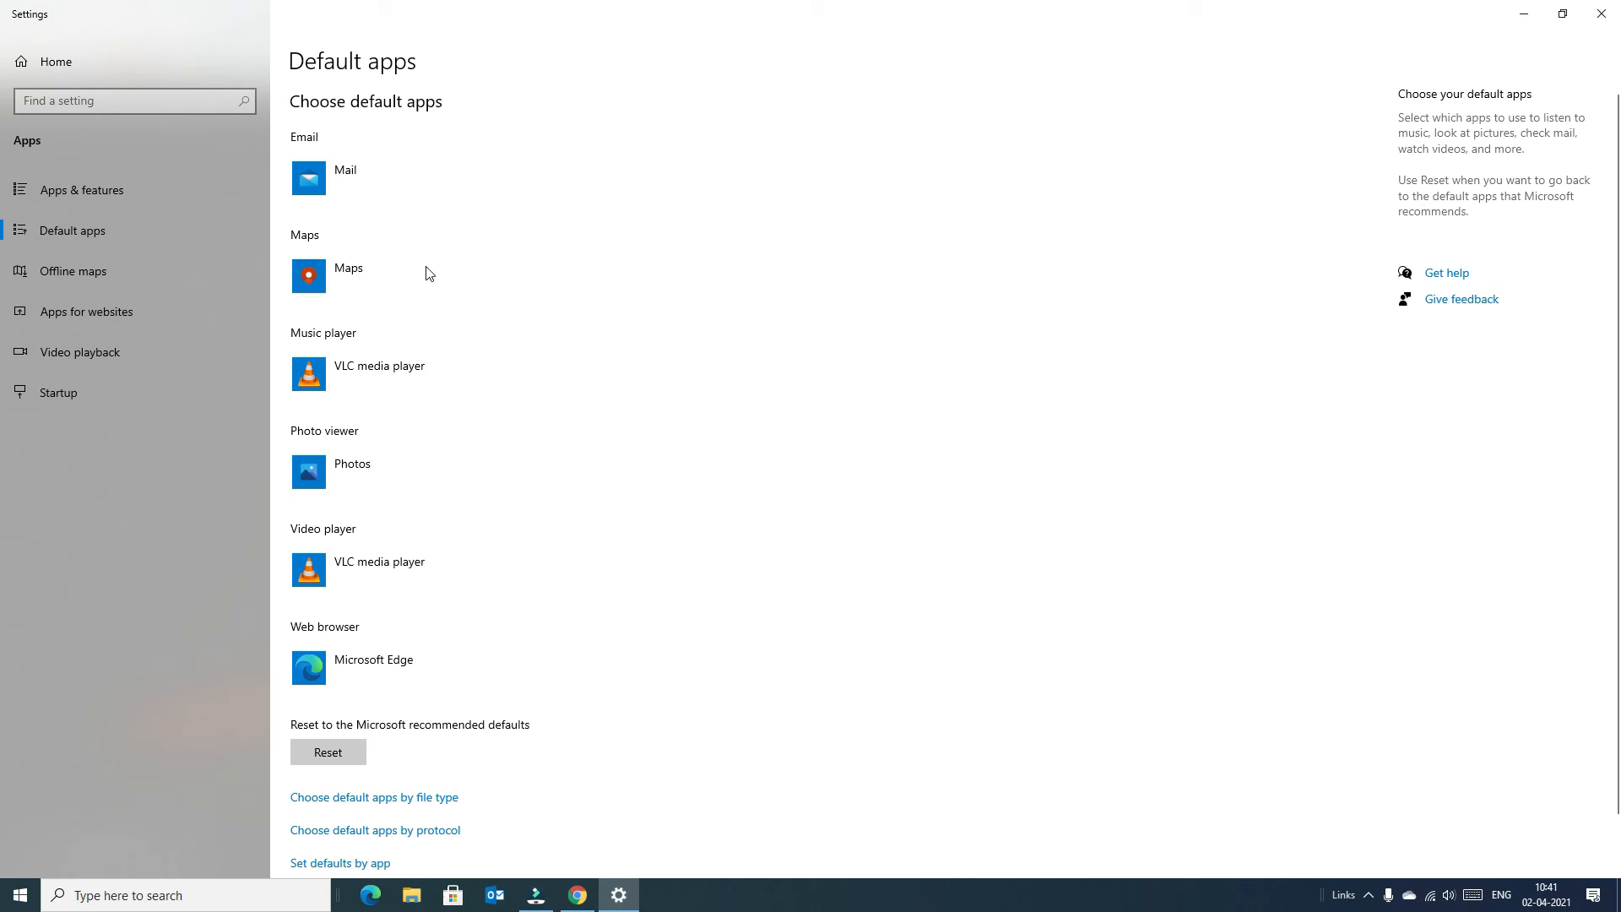
{"action": "mouse_move", "coordinate": [402, 642]}
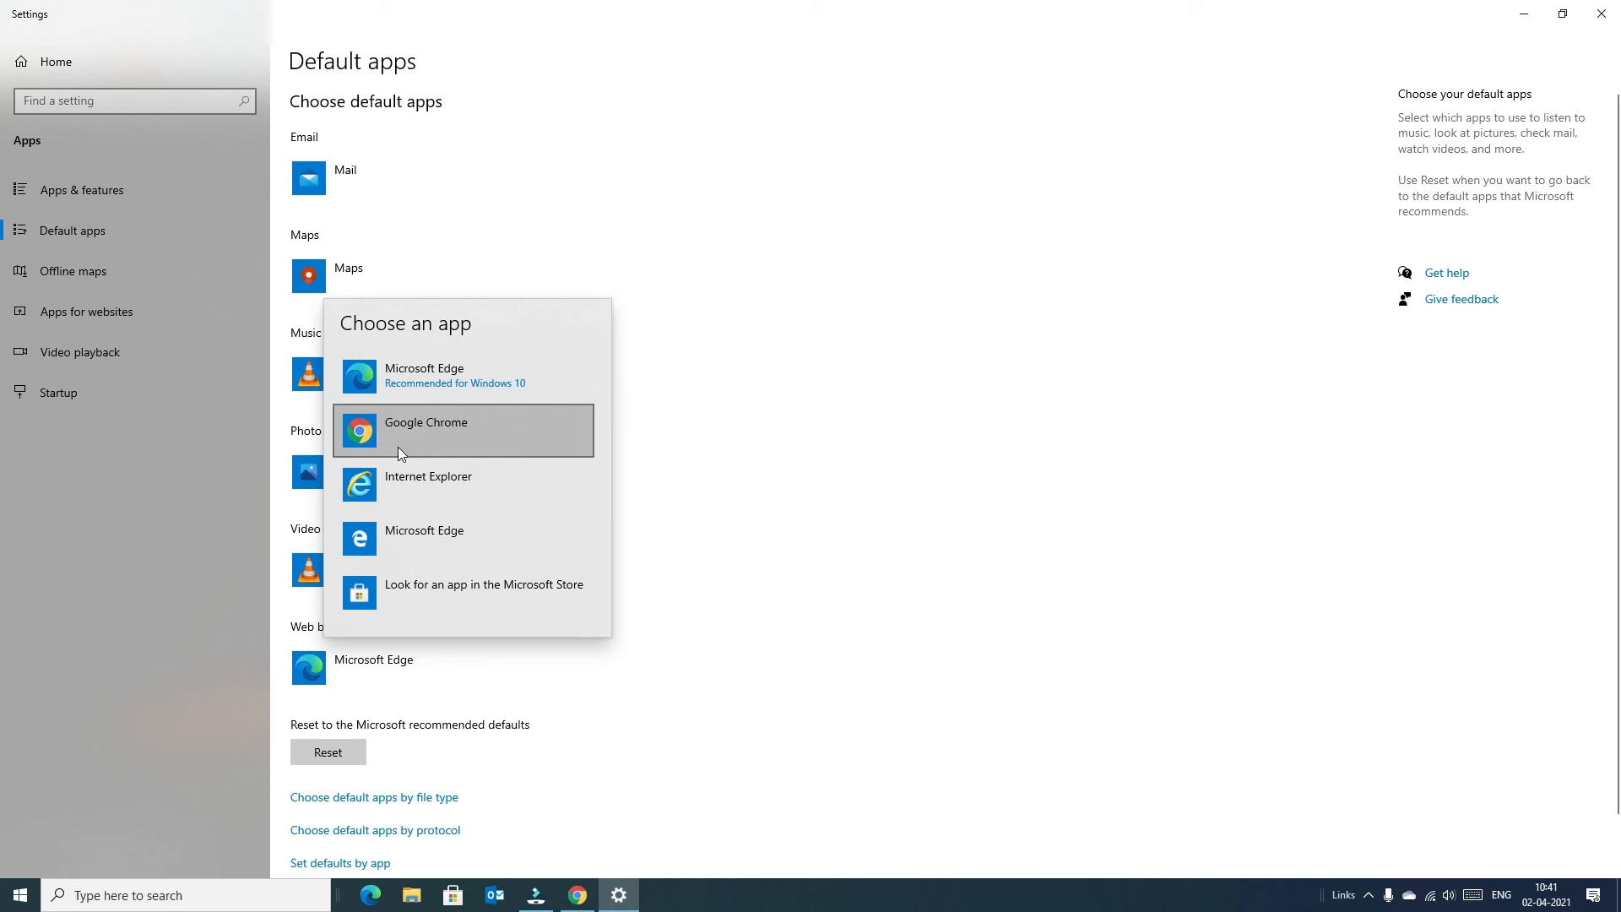
Step: Make Google Chrome the default web browser, confirming Switch anyway, and return to Chrome
{"action": "left_click", "coordinate": [425, 430]}
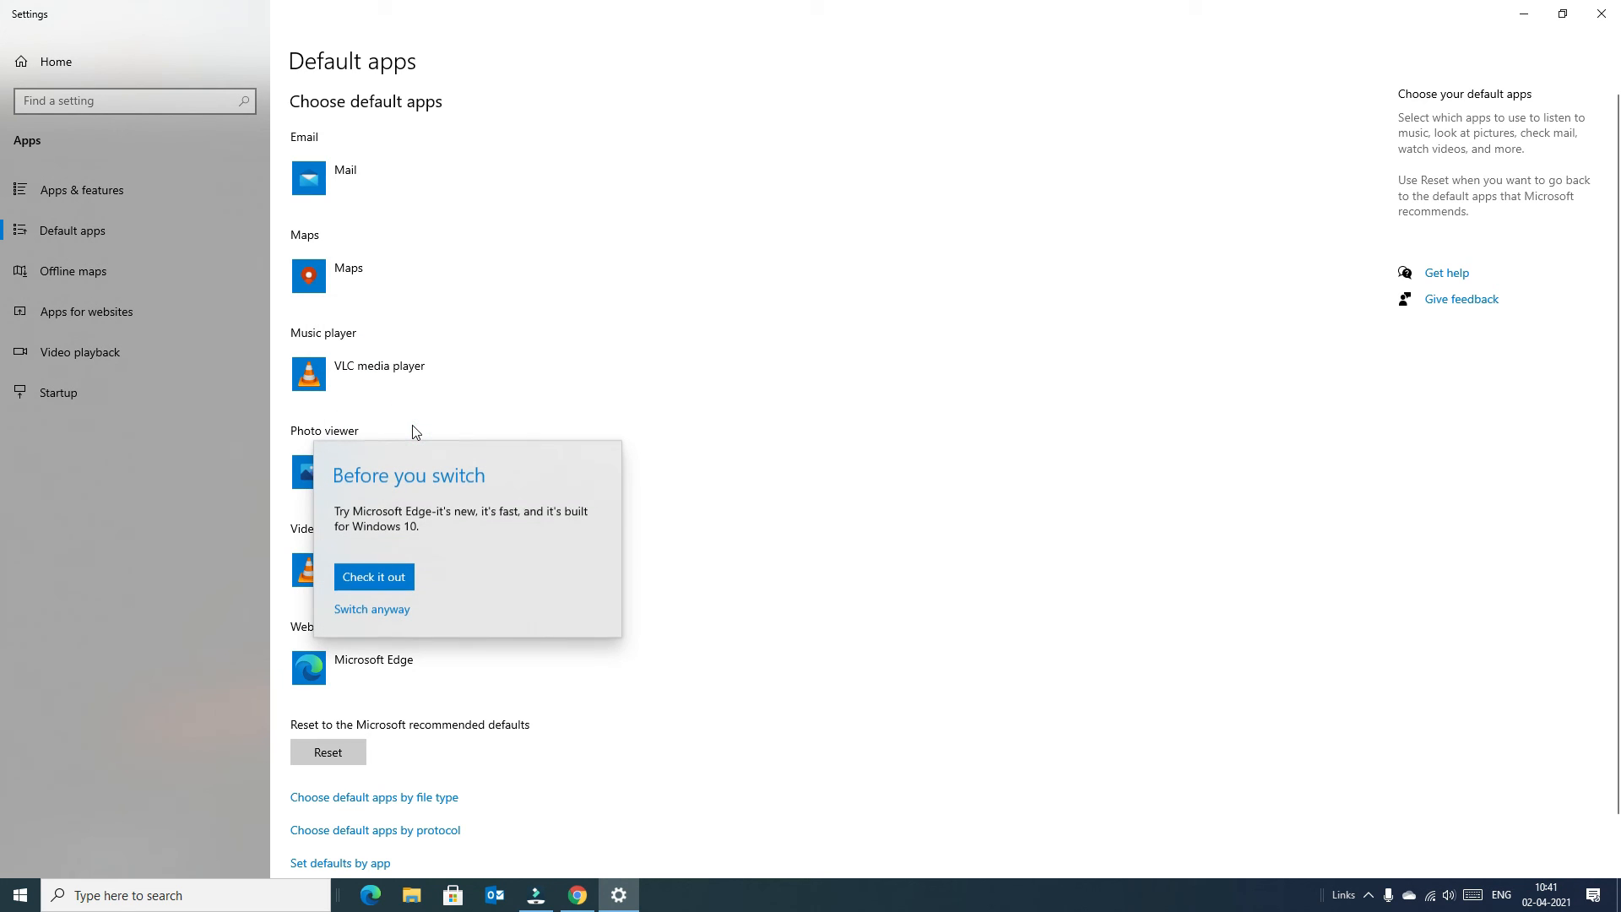
{"action": "mouse_move", "coordinate": [331, 622]}
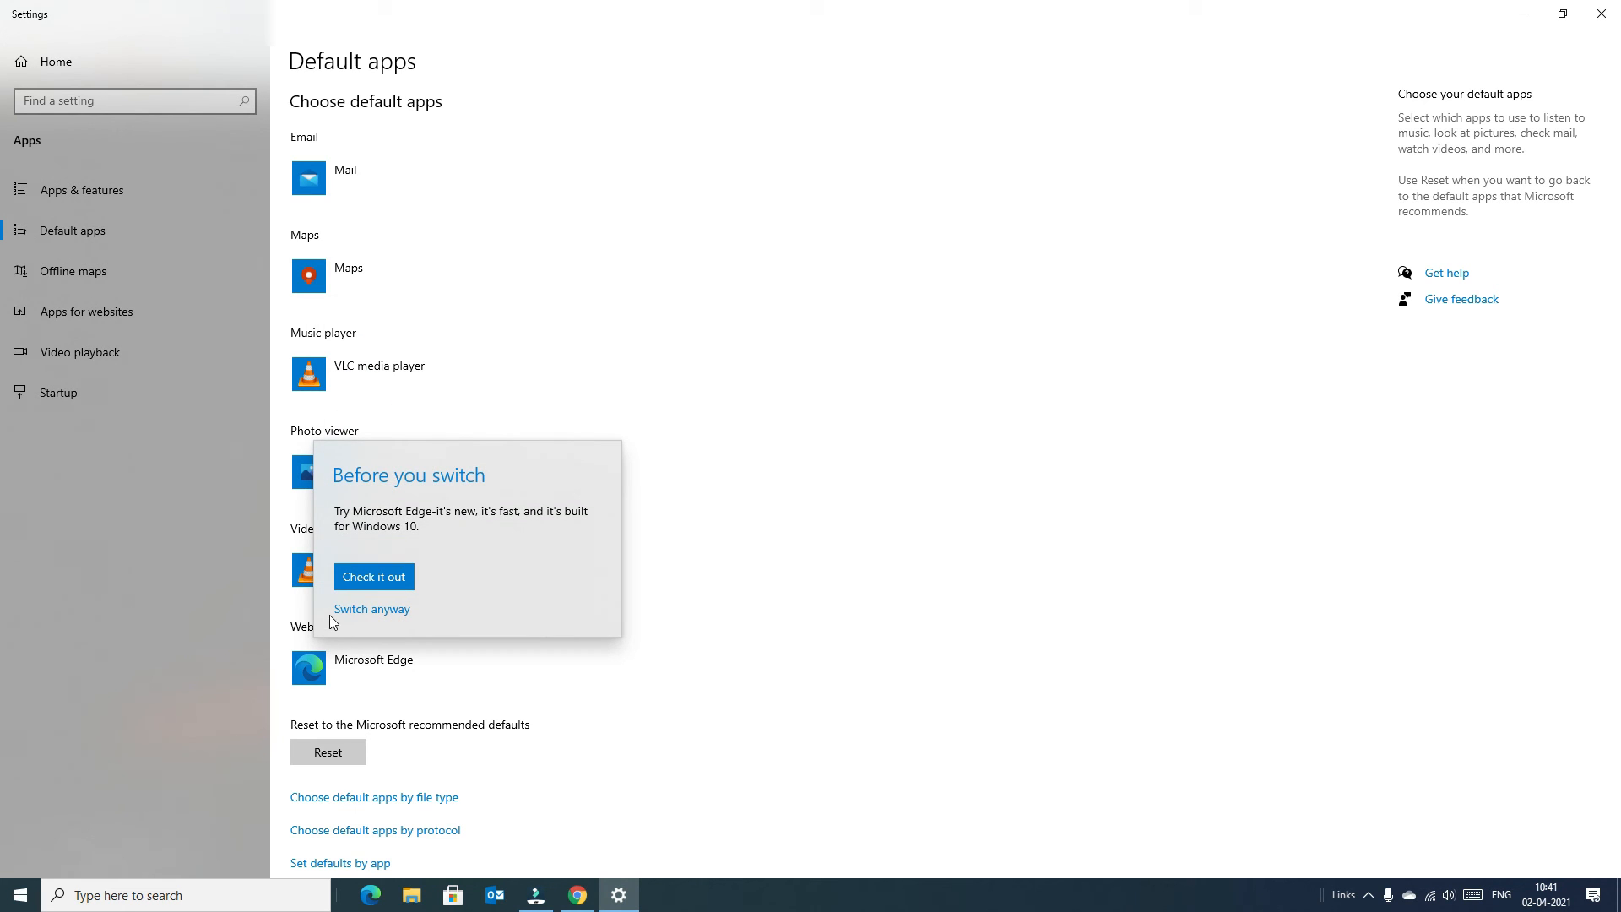
{"action": "mouse_move", "coordinate": [370, 610]}
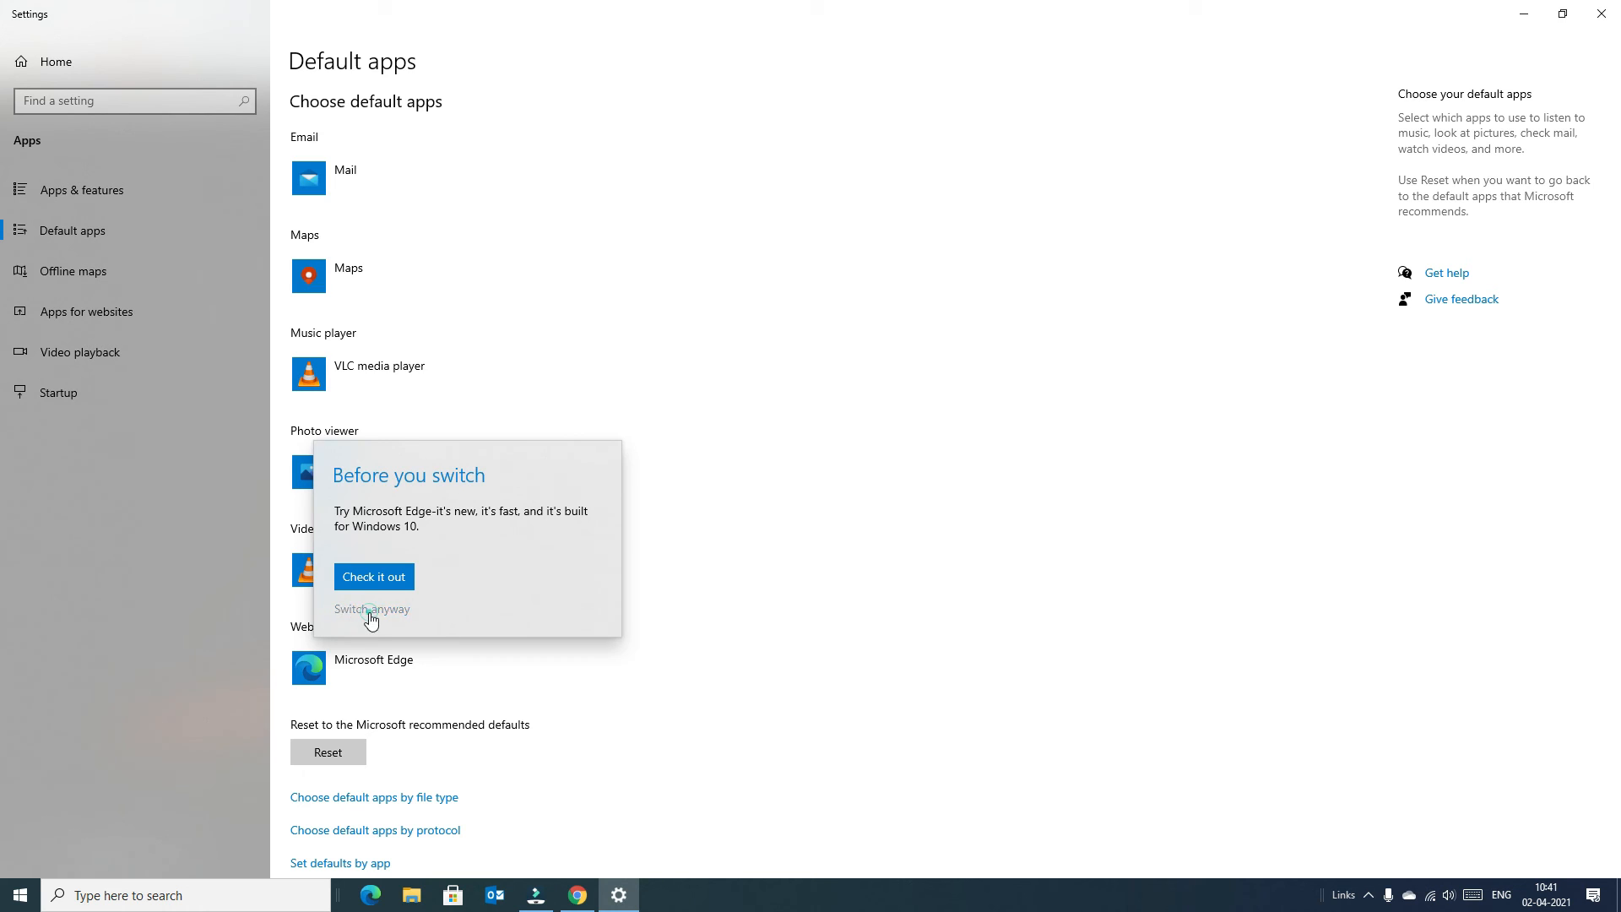
{"action": "left_click", "coordinate": [370, 609]}
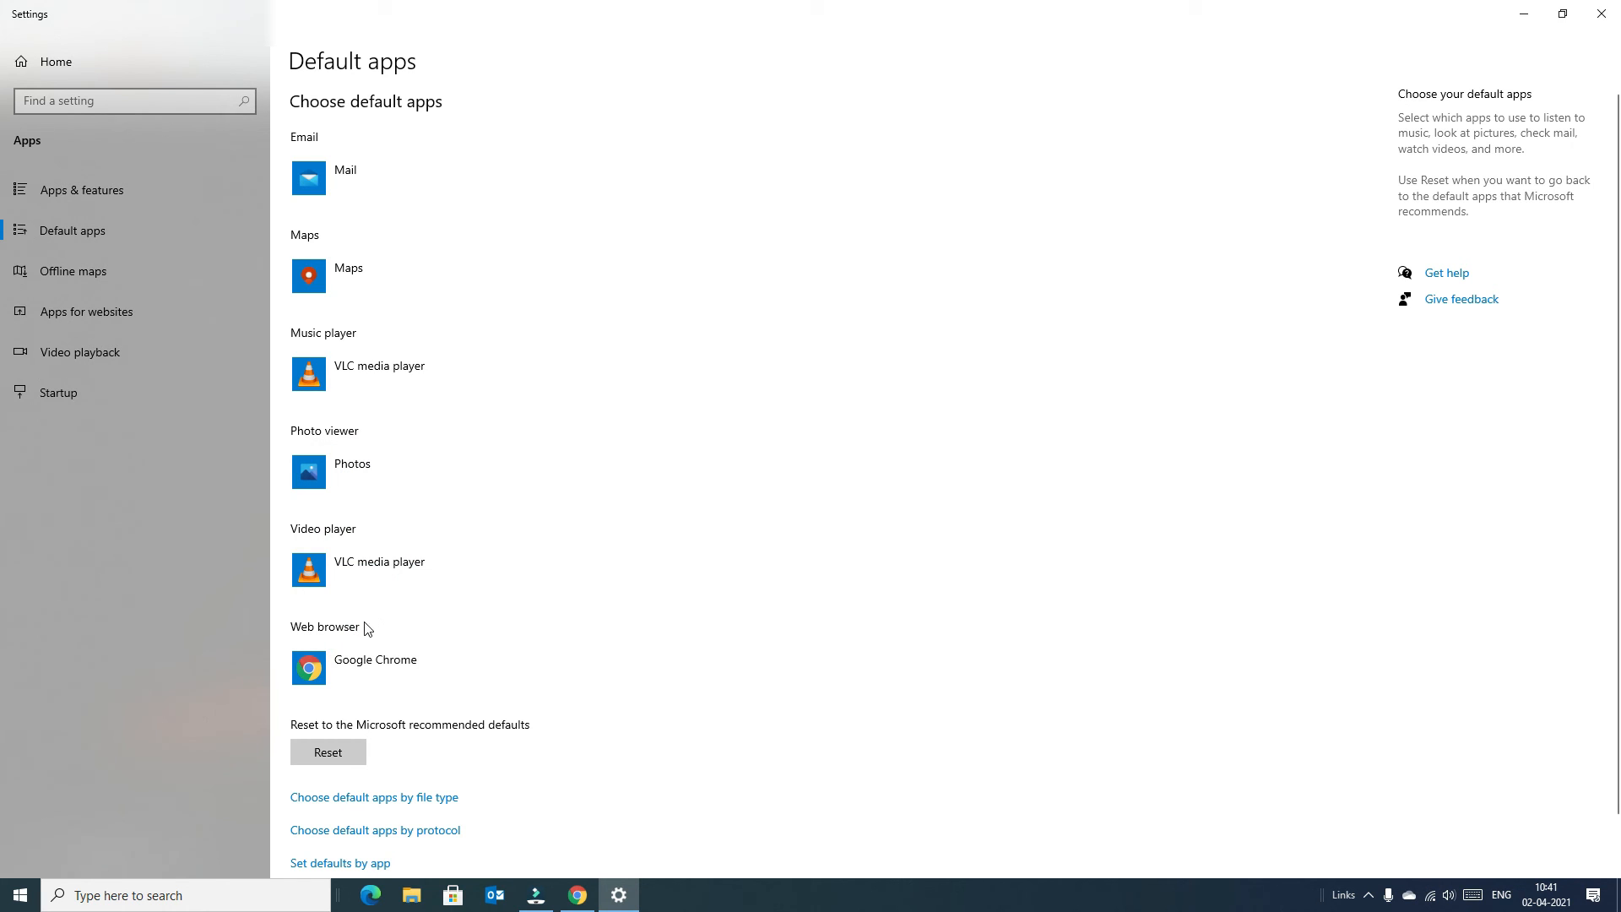
{"action": "mouse_move", "coordinate": [304, 638]}
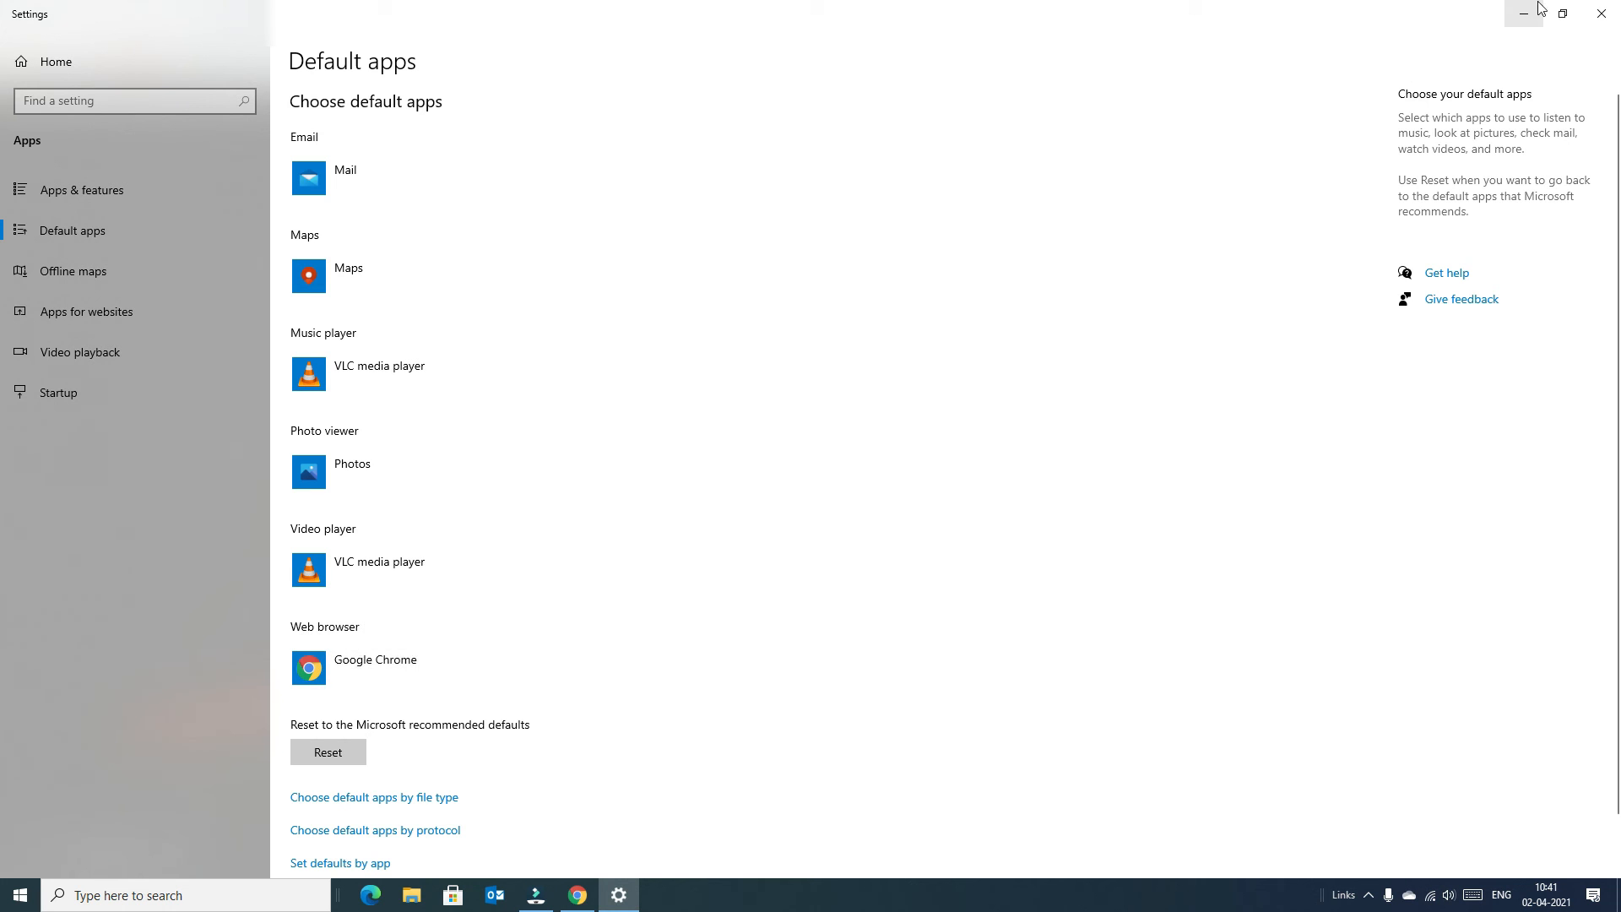
{"action": "left_click", "coordinate": [577, 895]}
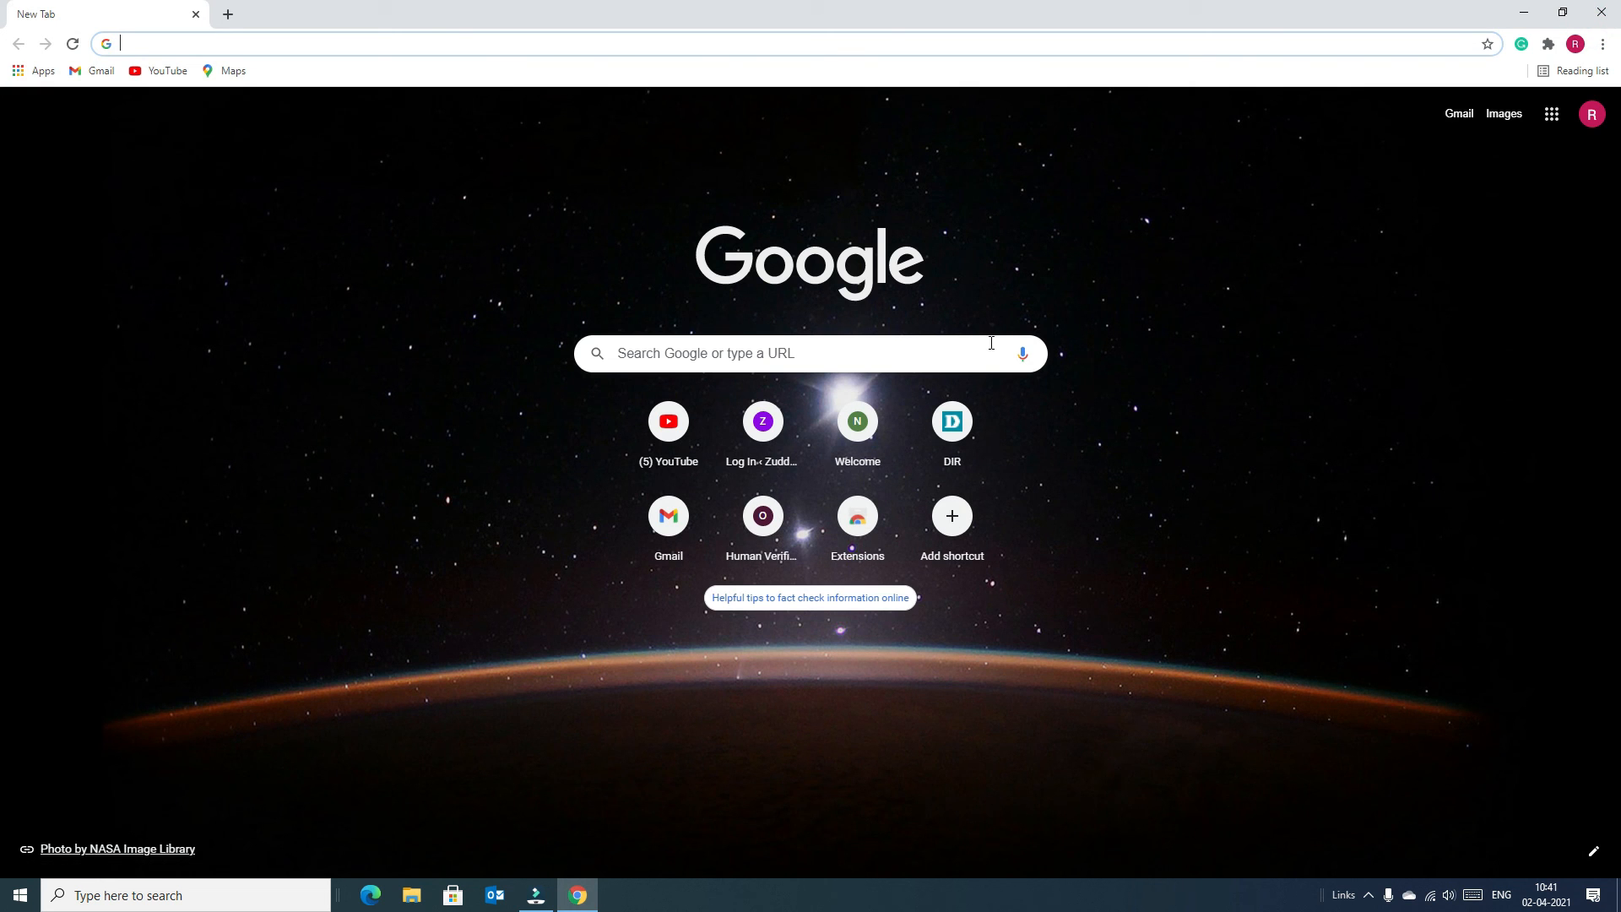